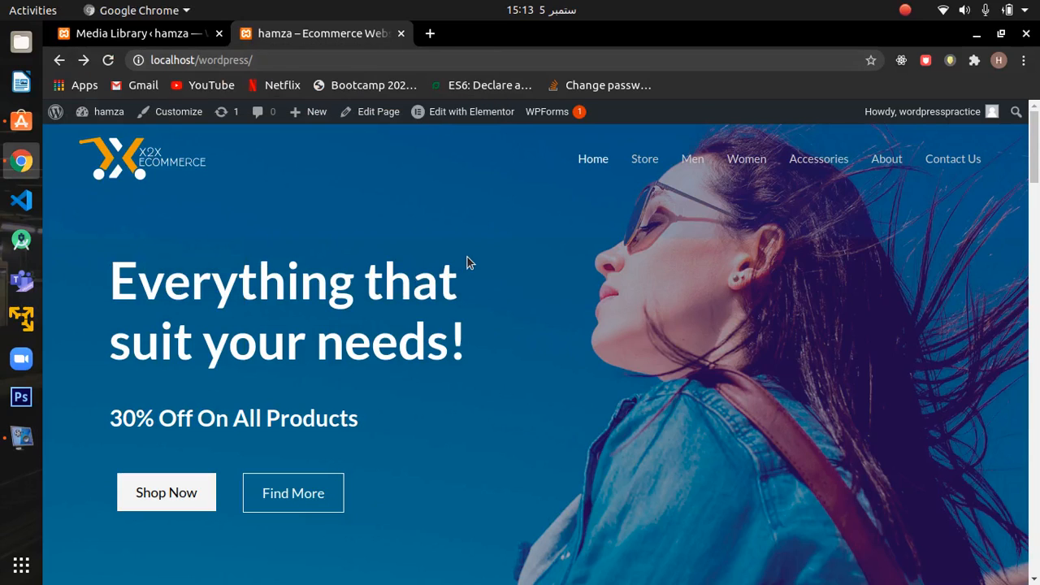
mouse_move(524, 319)
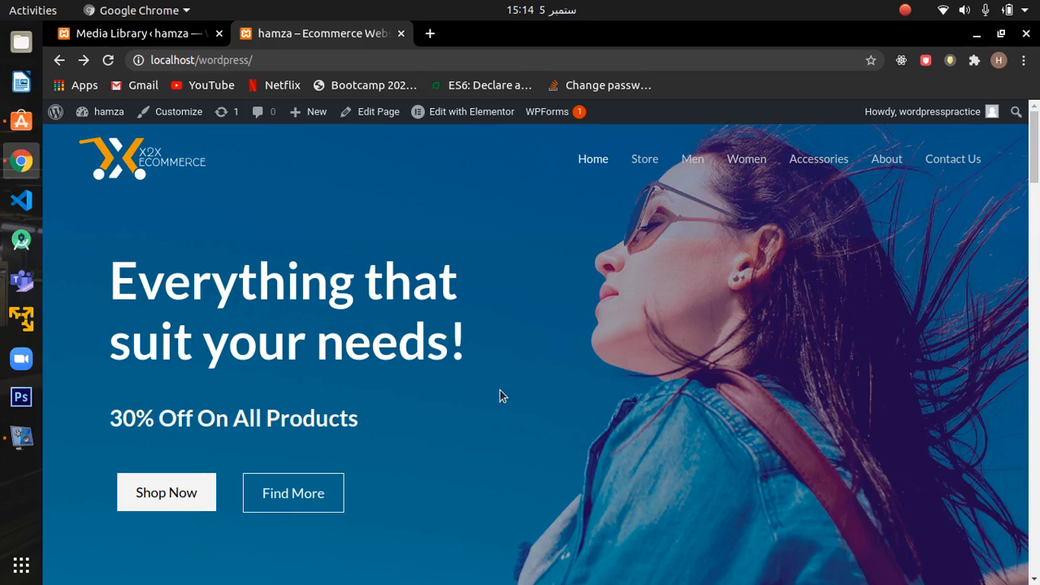
mouse_move(537, 368)
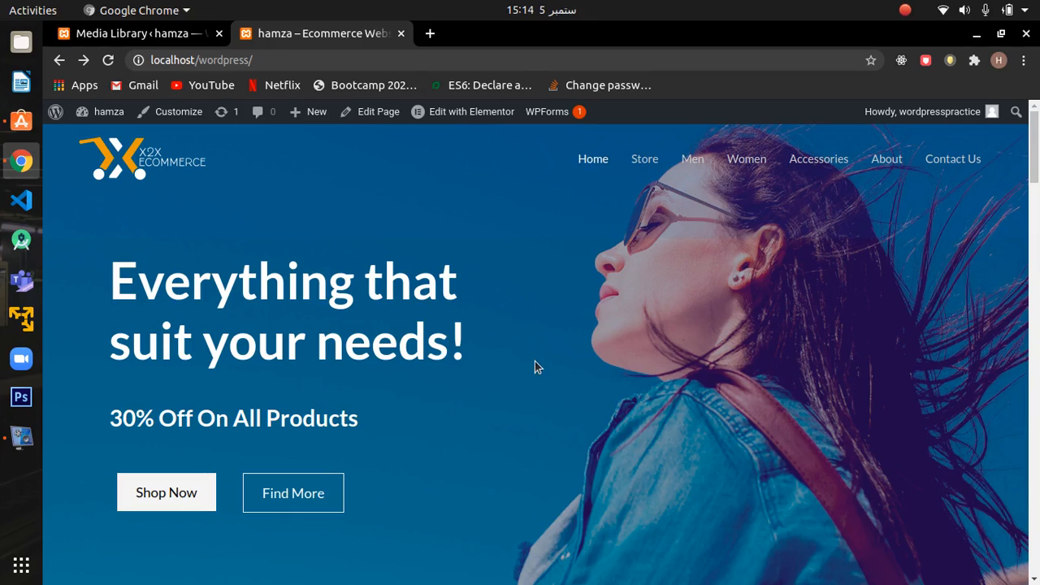
- Scroll the home page past the hero banner and brand logos to the Featured Products grid
scroll(down, 3)
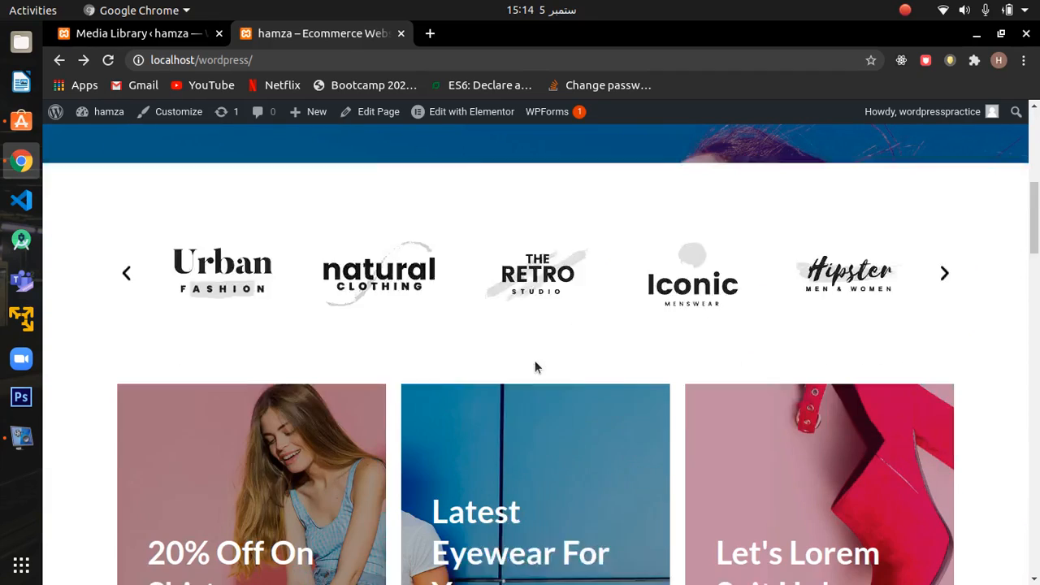
scroll(down, 3)
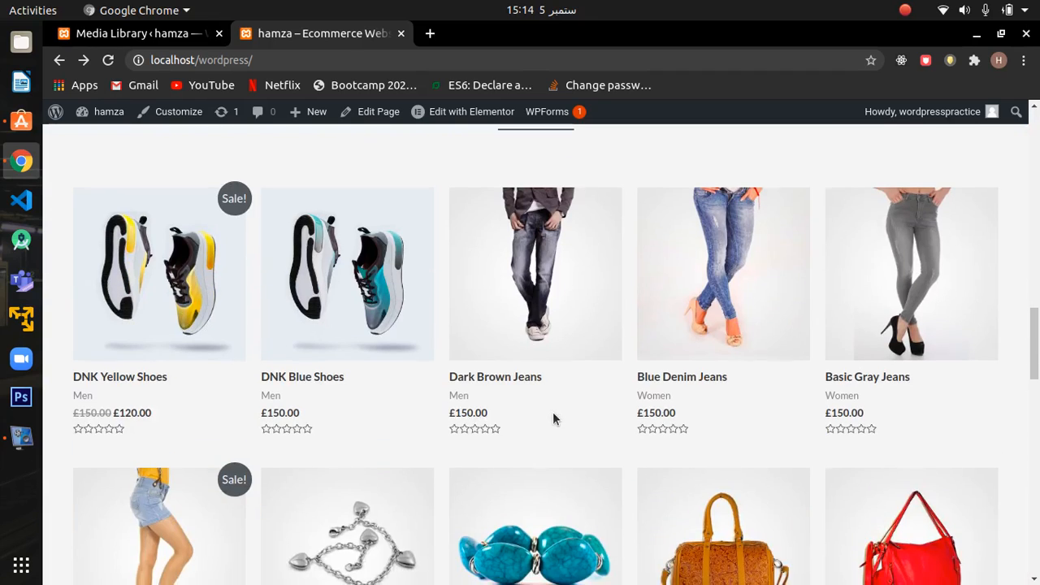
mouse_move(378, 338)
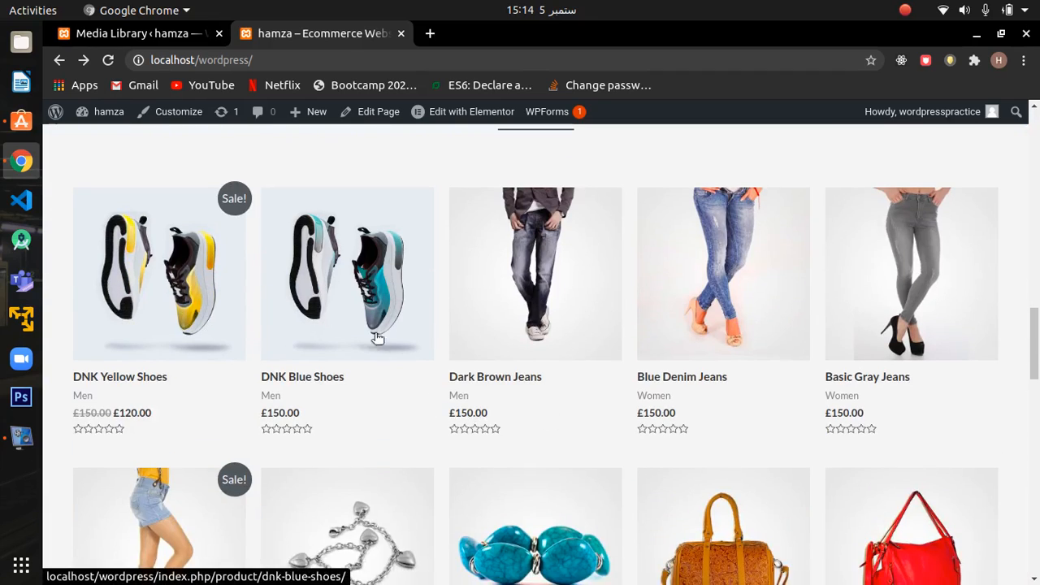
scroll(up, 3)
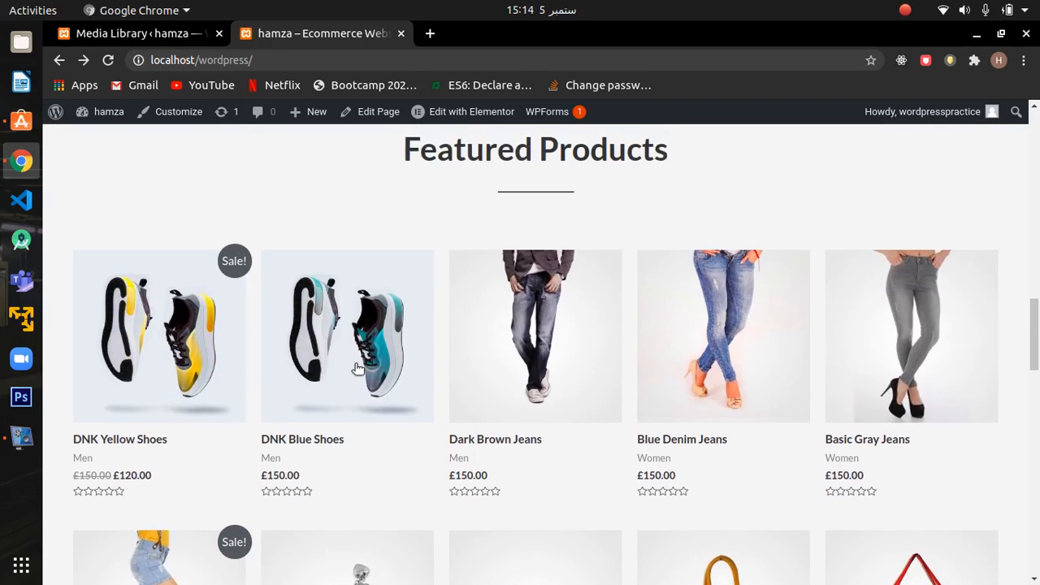
- Go to the DNK Blue Shoes product page and show its Reviews (1) tab
click(347, 336)
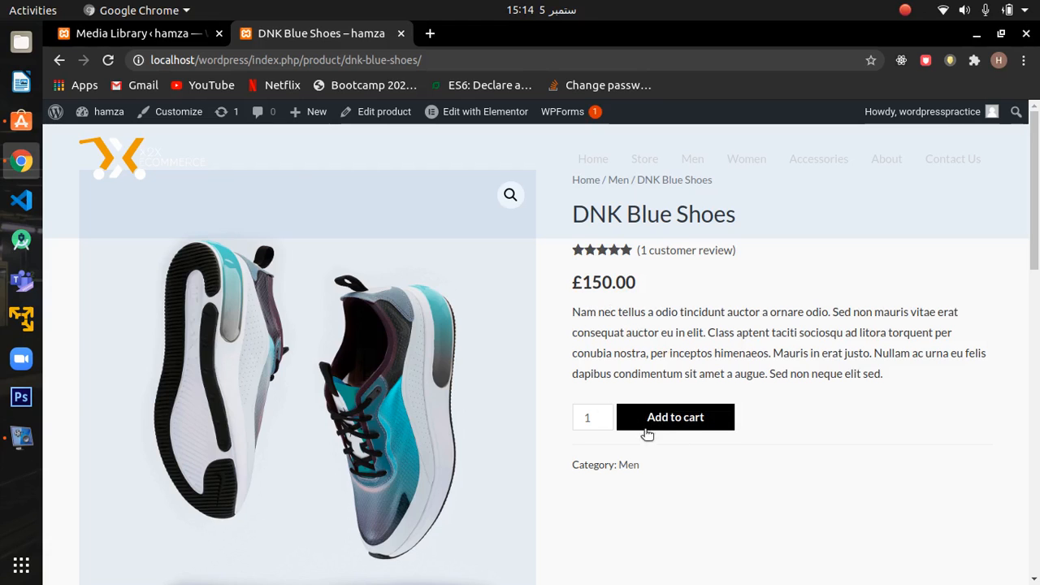
scroll(down, 3)
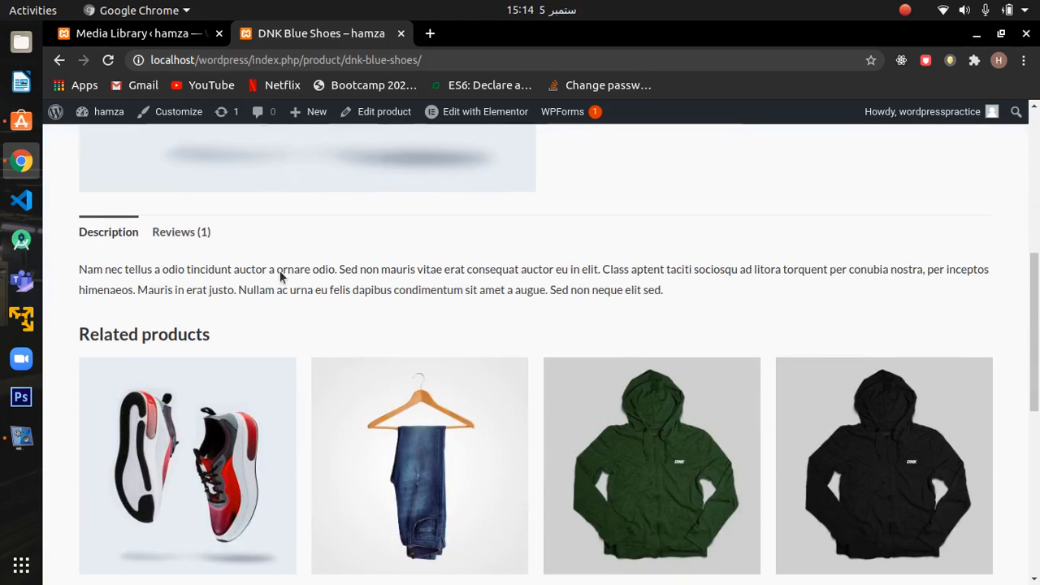
click(181, 232)
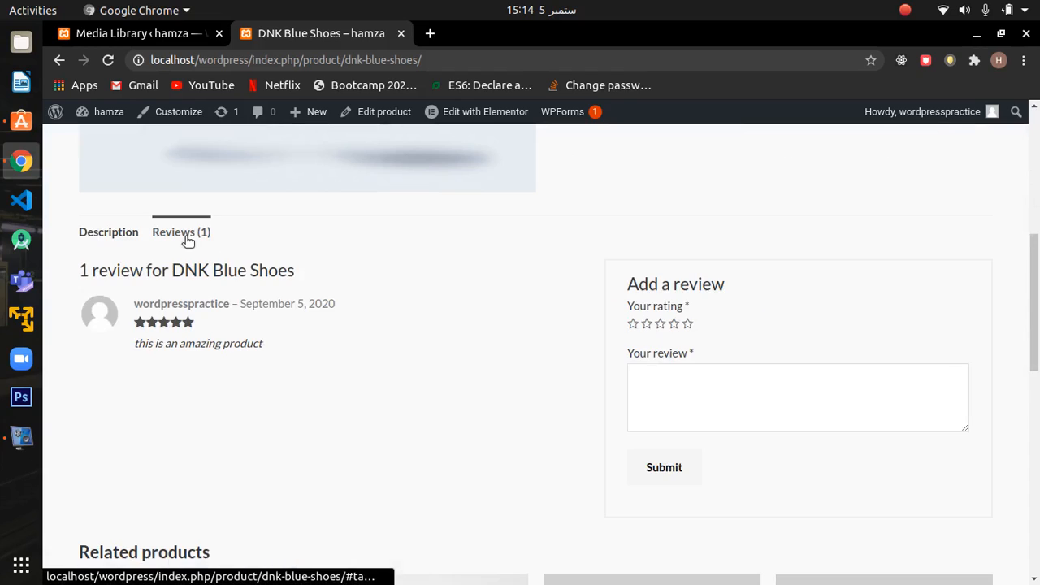
mouse_move(670, 345)
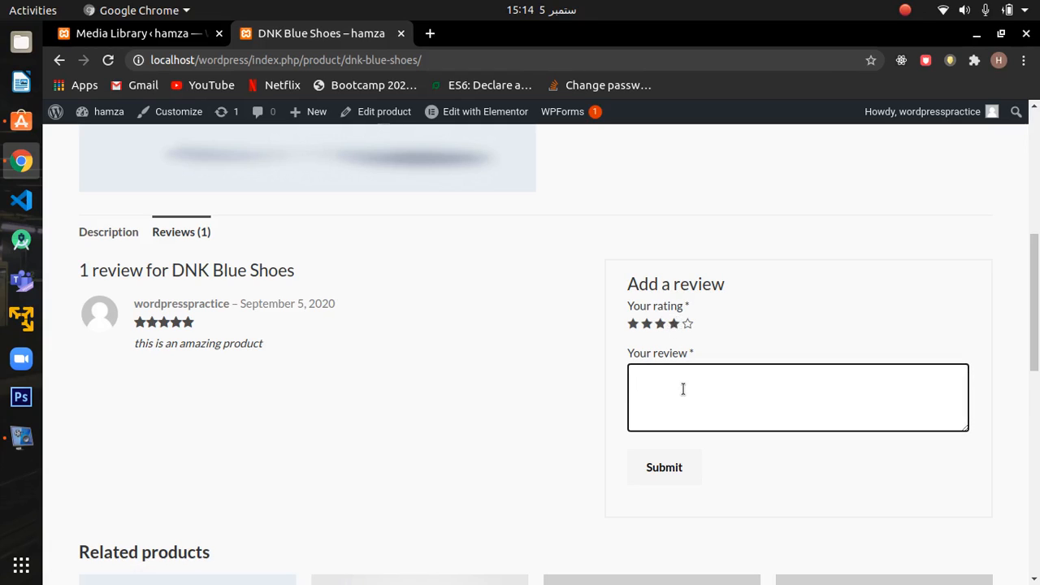
- Submit a four-star review reading "this is a good product"
text(this is)
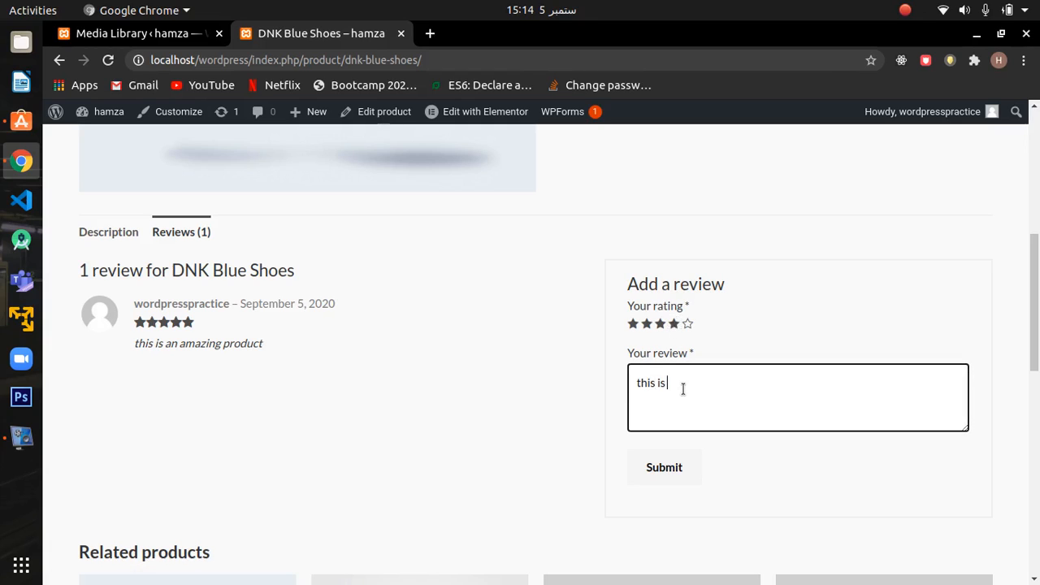
text(a good product)
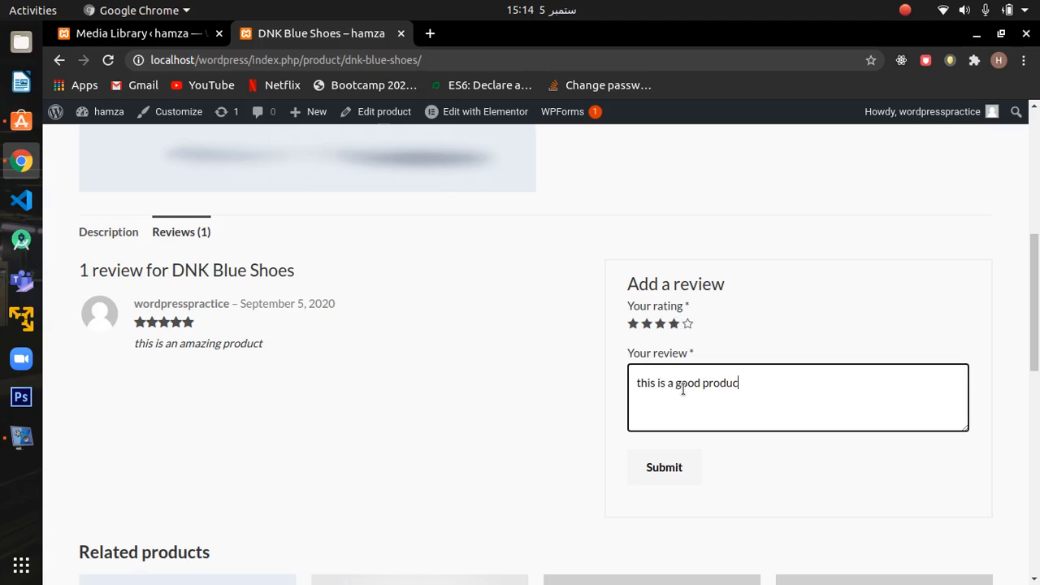
click(664, 467)
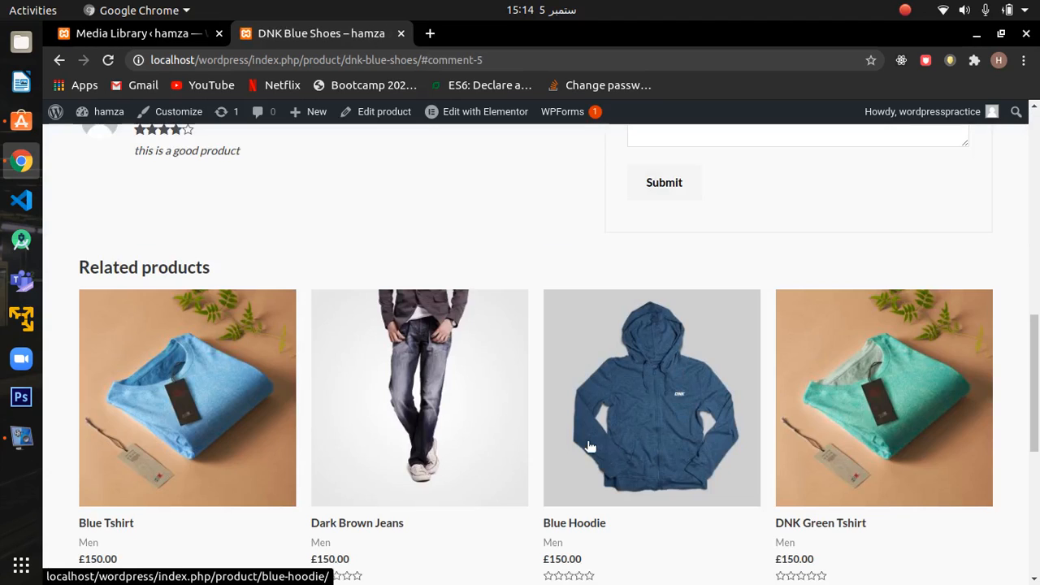
- Scroll back through the home page sections up to the 30% off top banner
scroll(up, 3)
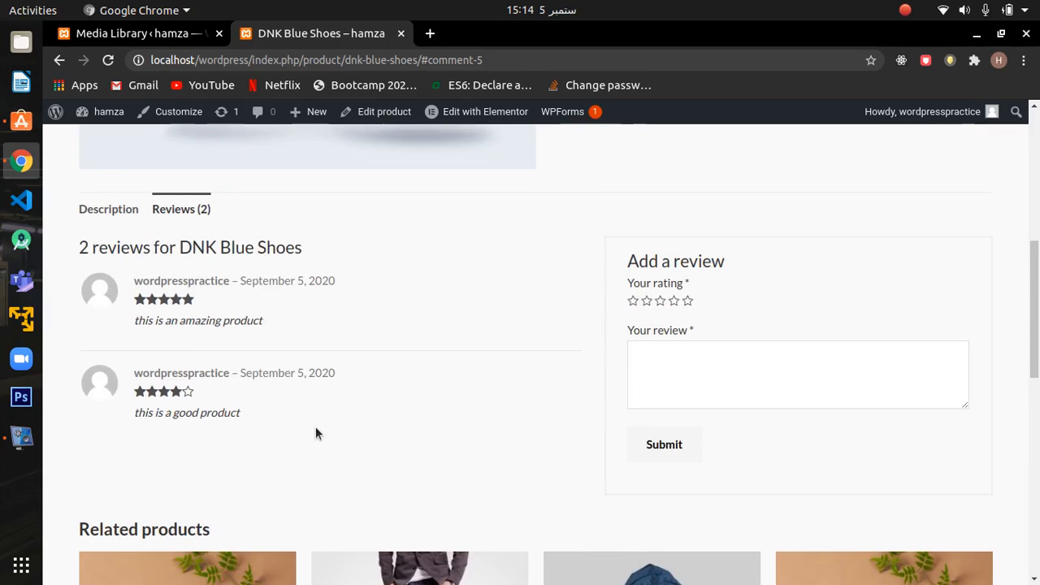
scroll(up, 3)
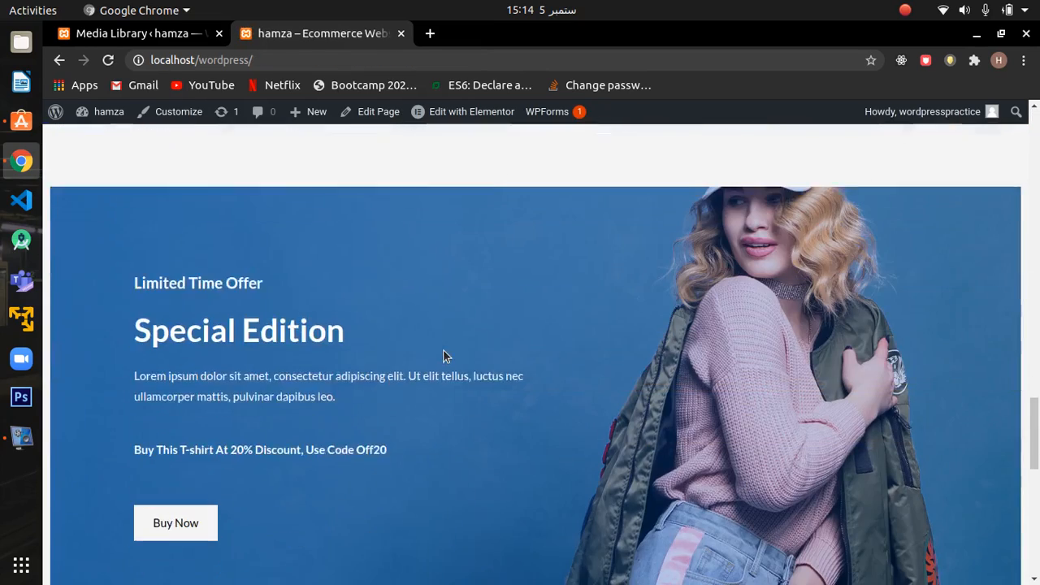
scroll(down, 3)
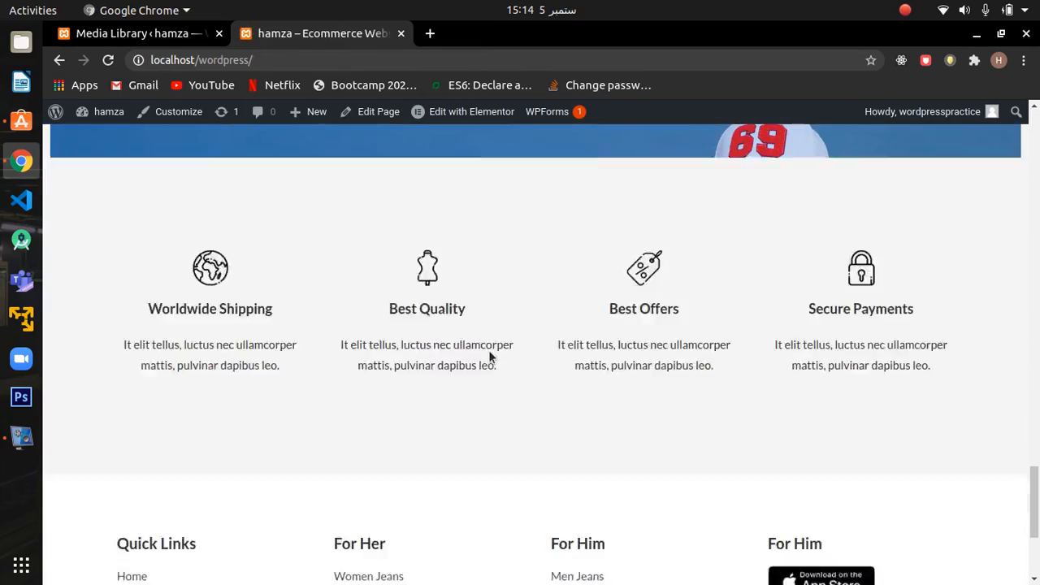
scroll(up, 3)
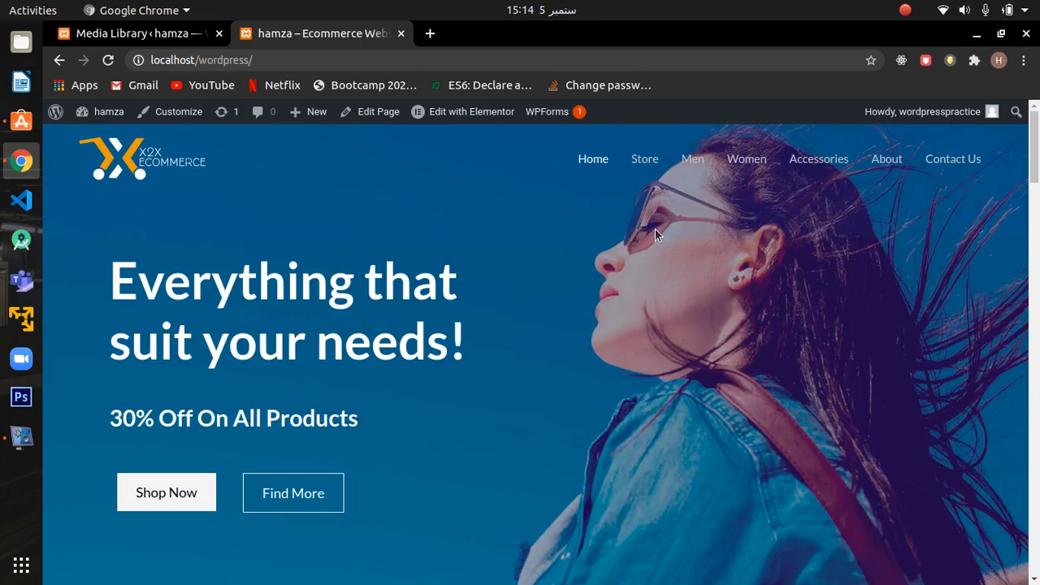
- From the Store page, search the products for "shoes" to list the five matching shoe items
click(645, 159)
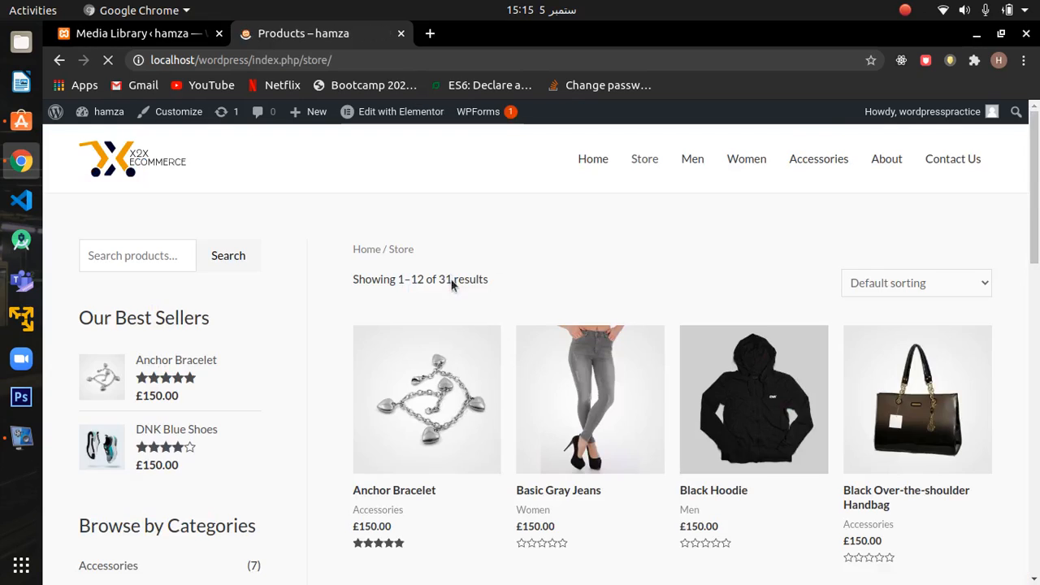
mouse_move(753, 397)
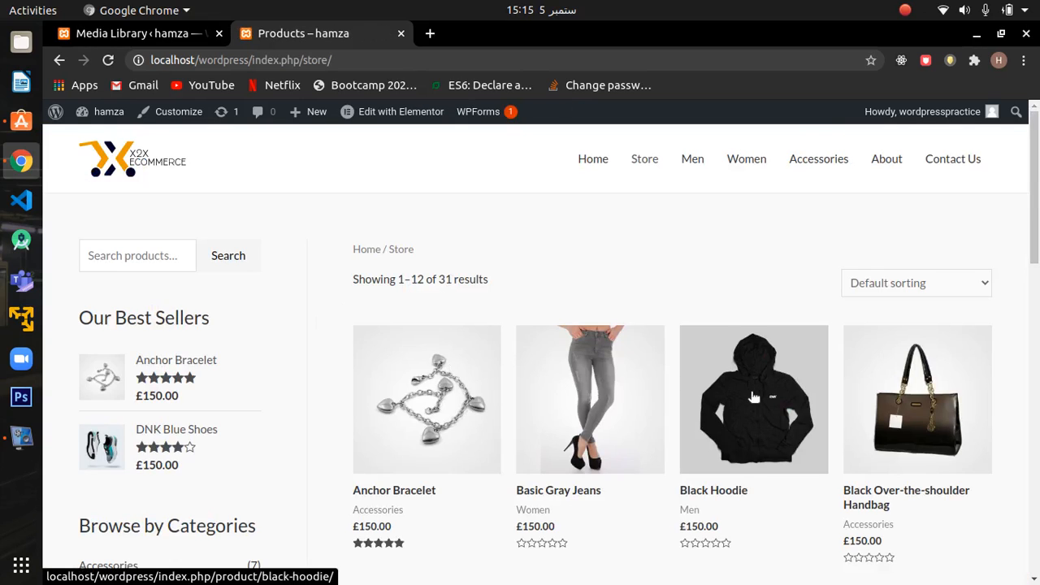
mouse_move(295, 339)
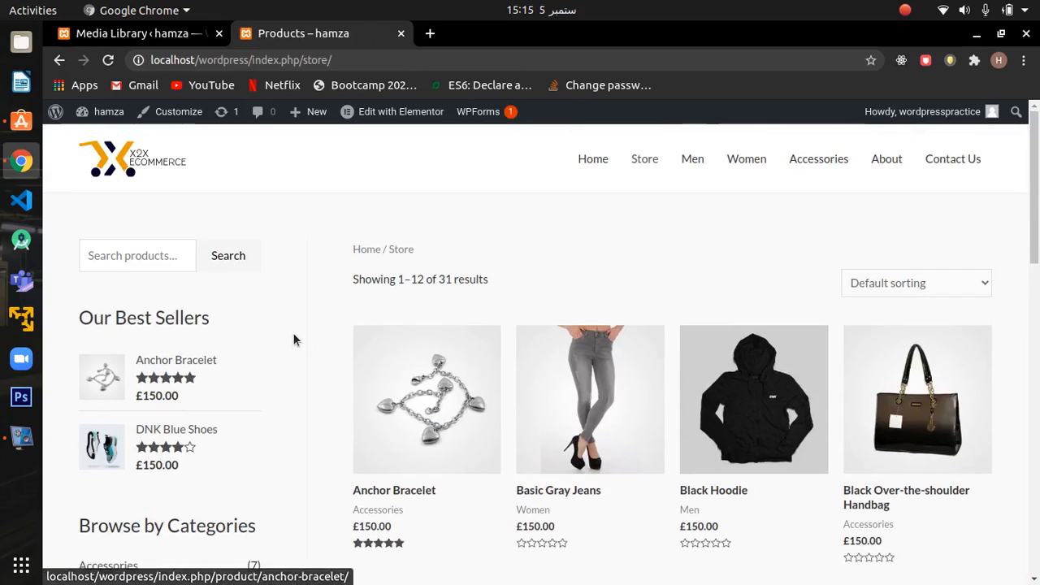
mouse_move(142, 261)
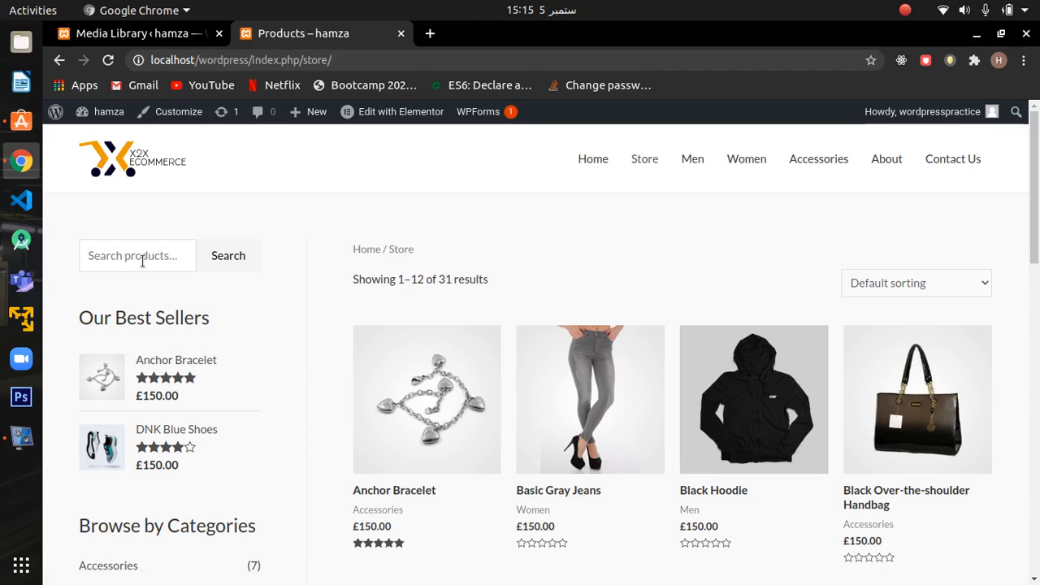
text(s)
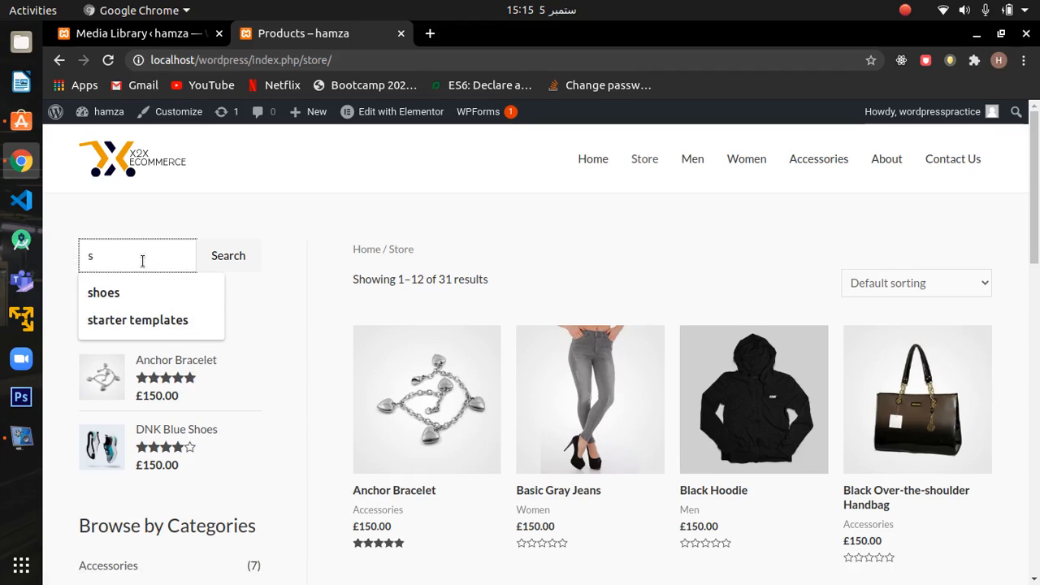
click(103, 293)
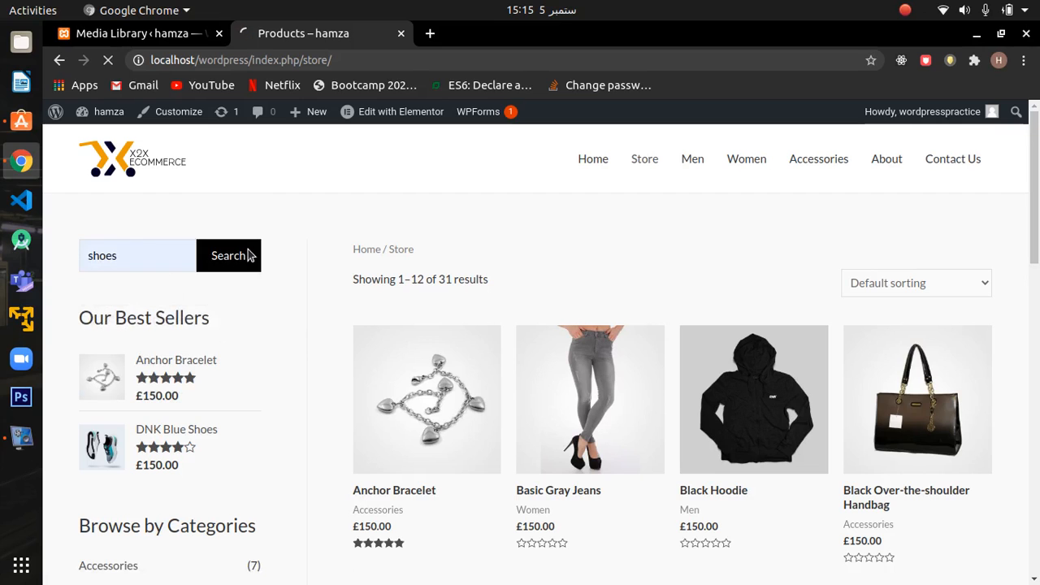
click(228, 255)
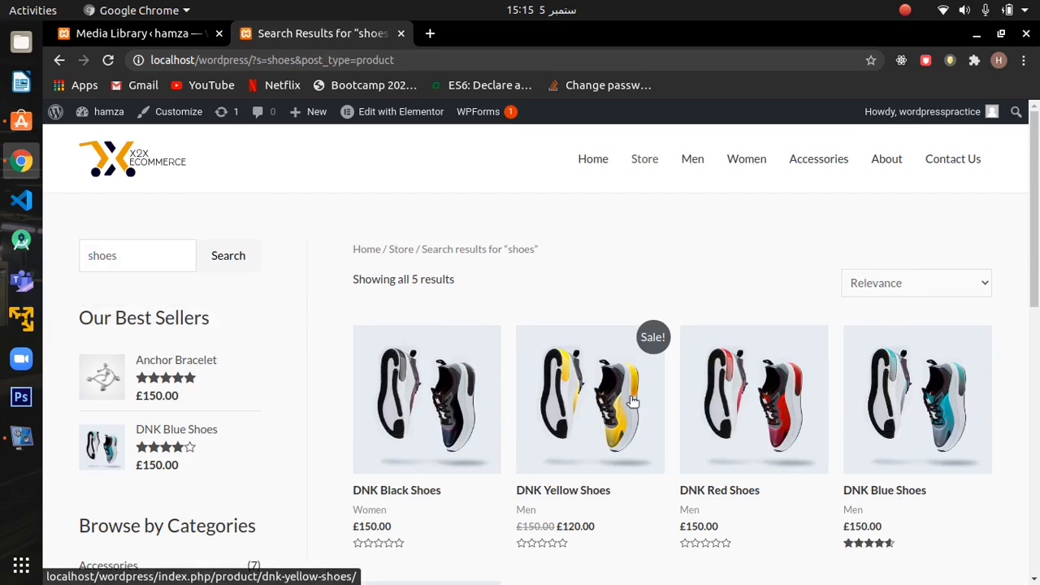
mouse_move(492, 261)
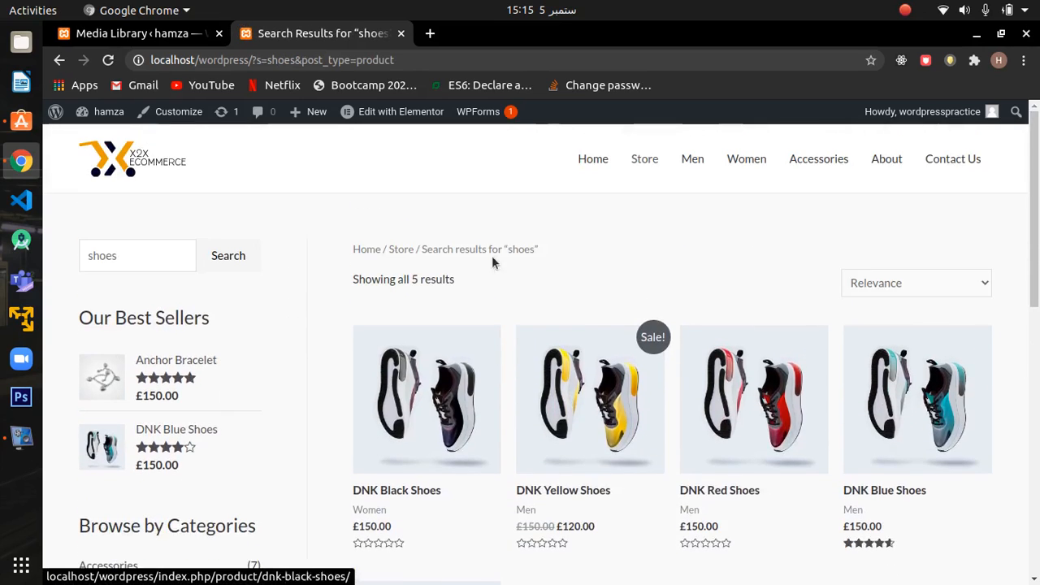
mouse_move(746, 158)
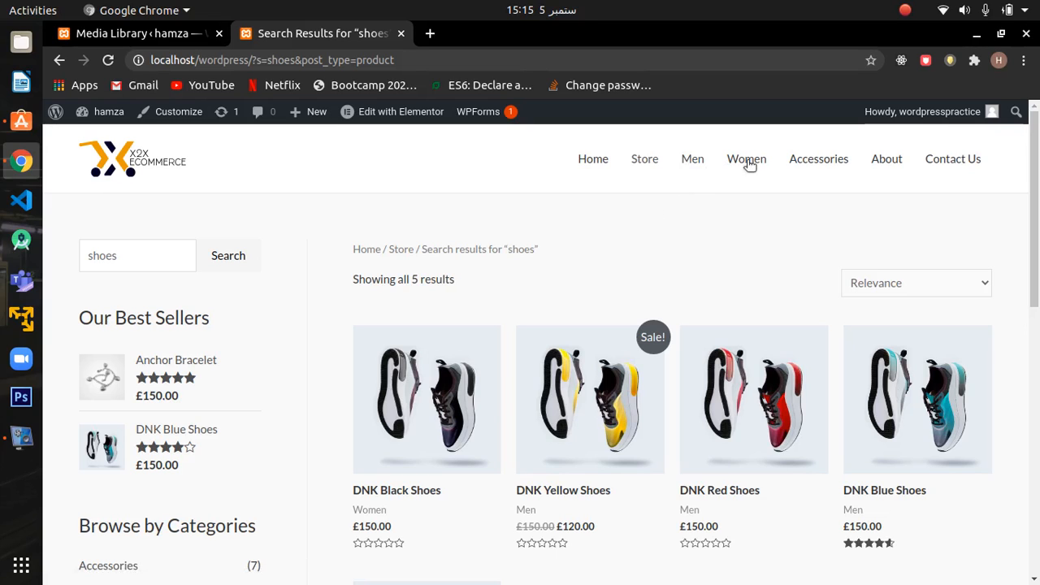
mouse_move(692, 159)
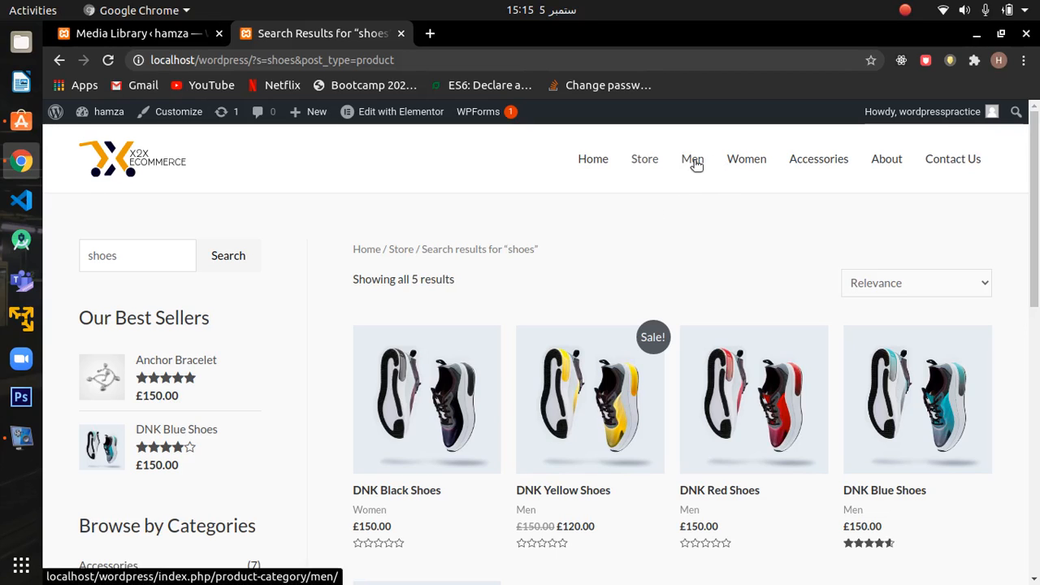
- Browse the Men category listing through page 2, then the Women category
click(692, 158)
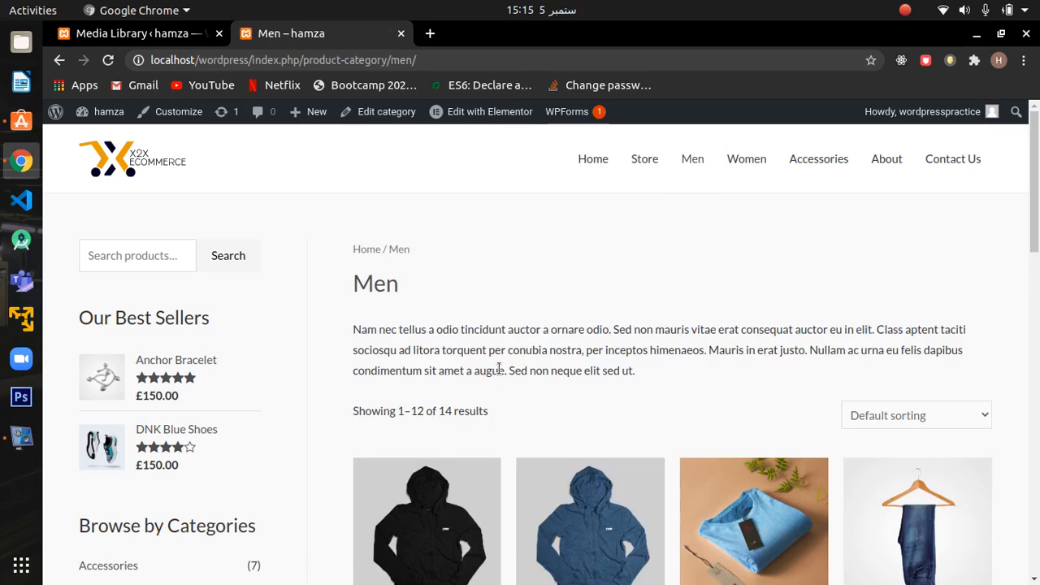
scroll(down, 3)
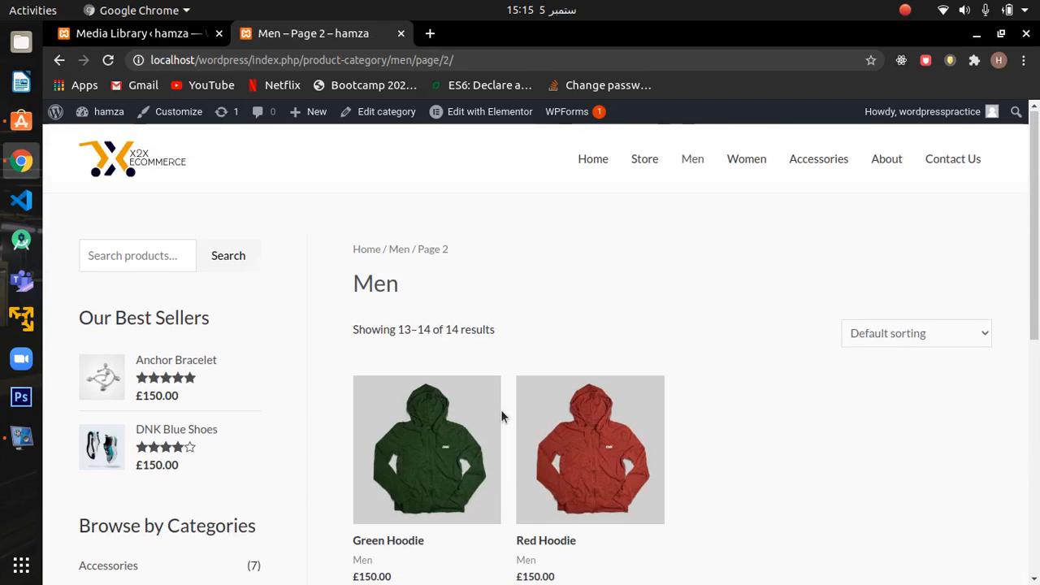
click(746, 158)
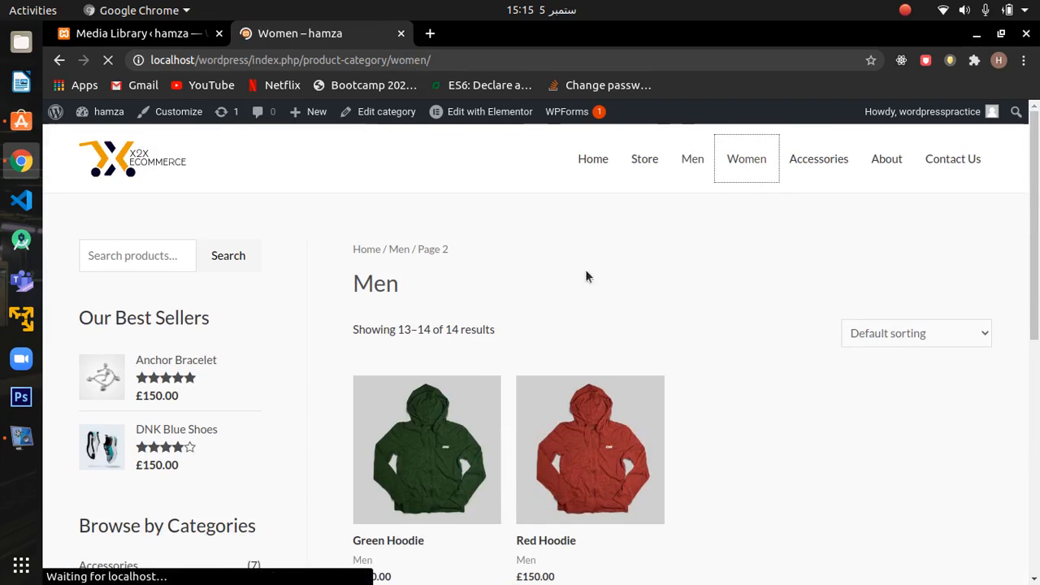
click(746, 158)
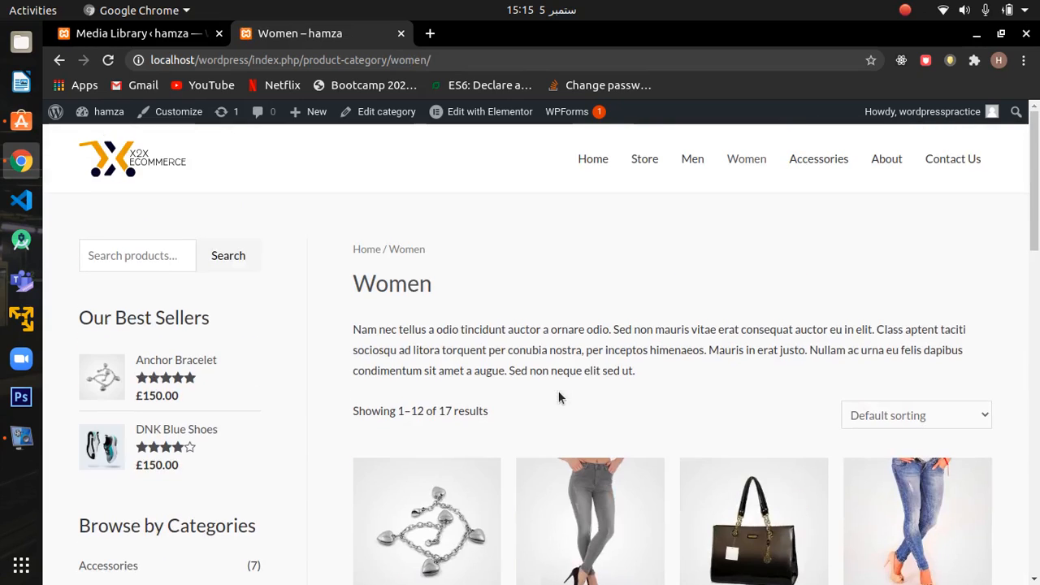
- Browse the Accessories category listing, then go to the About Us page
click(819, 158)
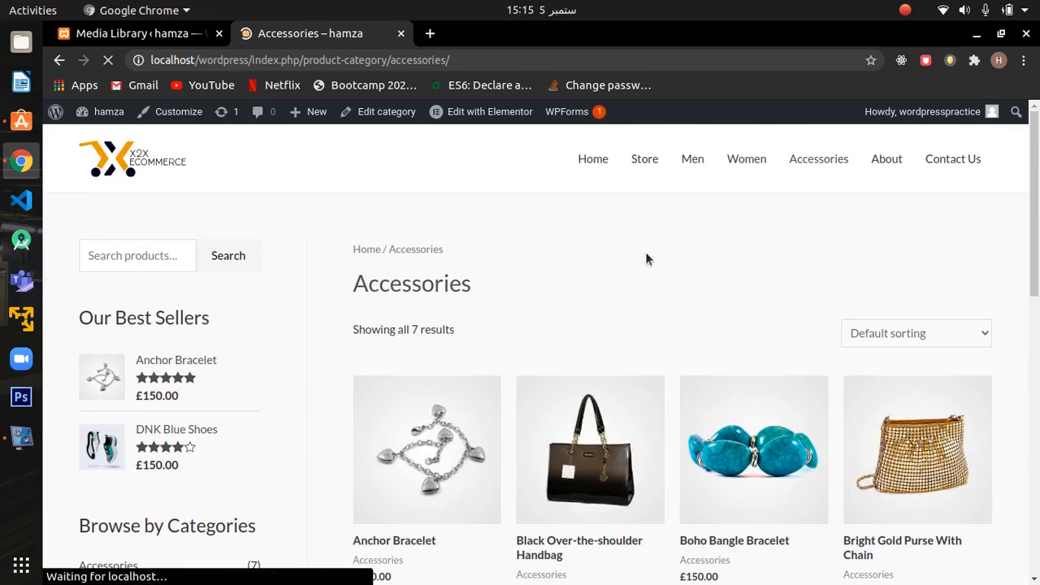
scroll(down, 3)
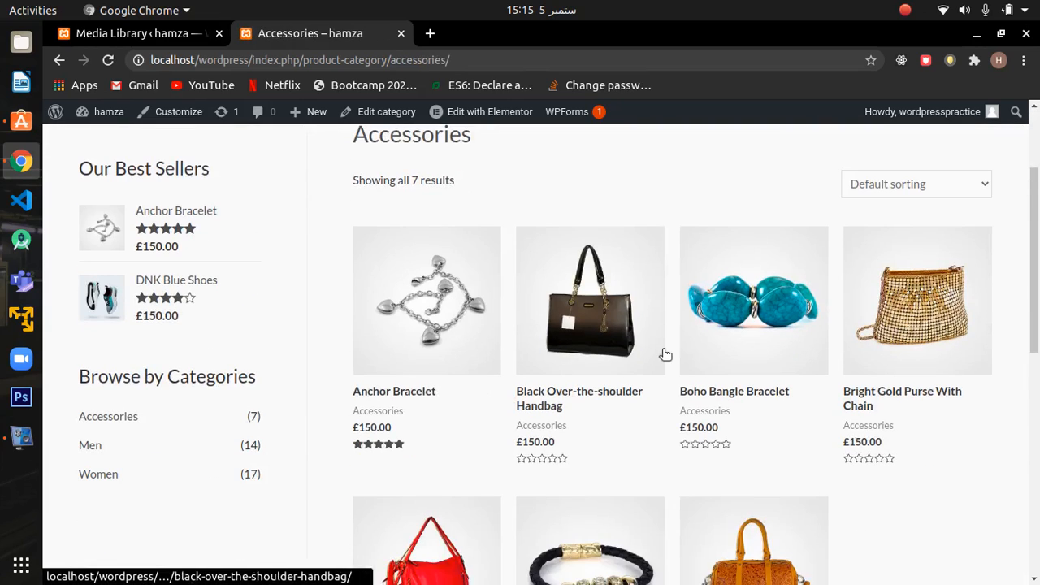
scroll(down, 3)
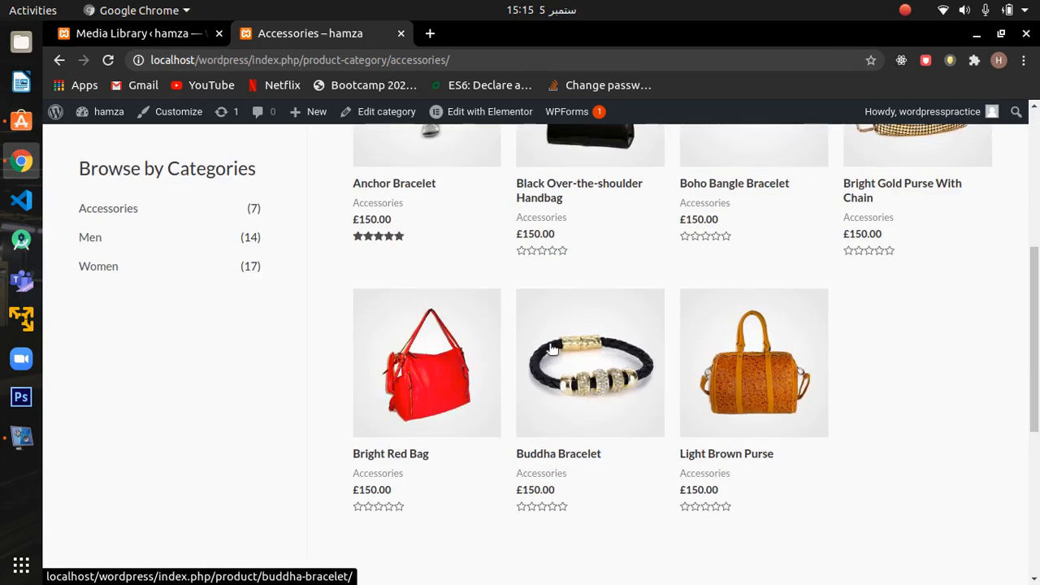
scroll(up, 3)
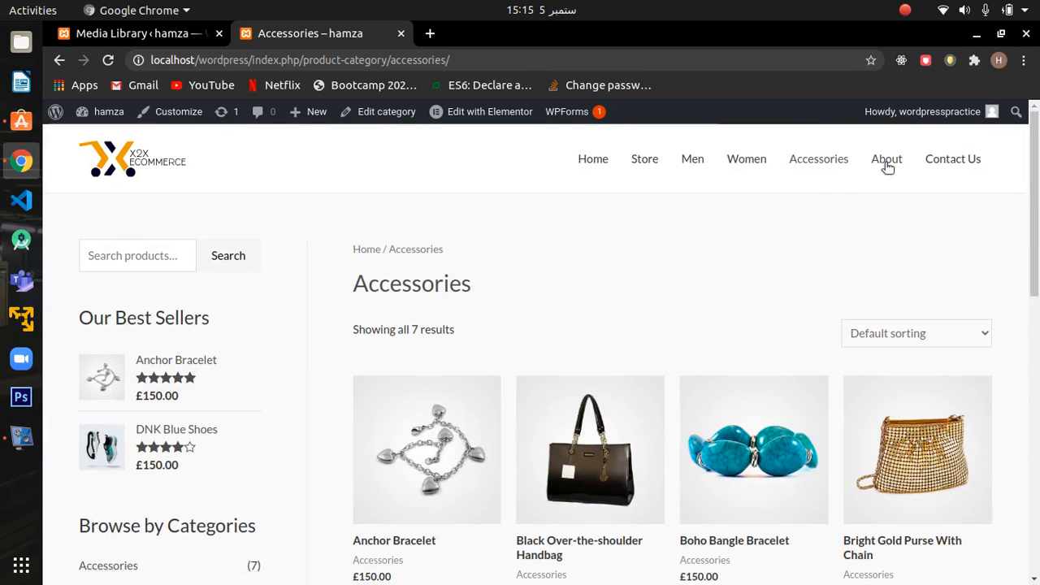
click(887, 158)
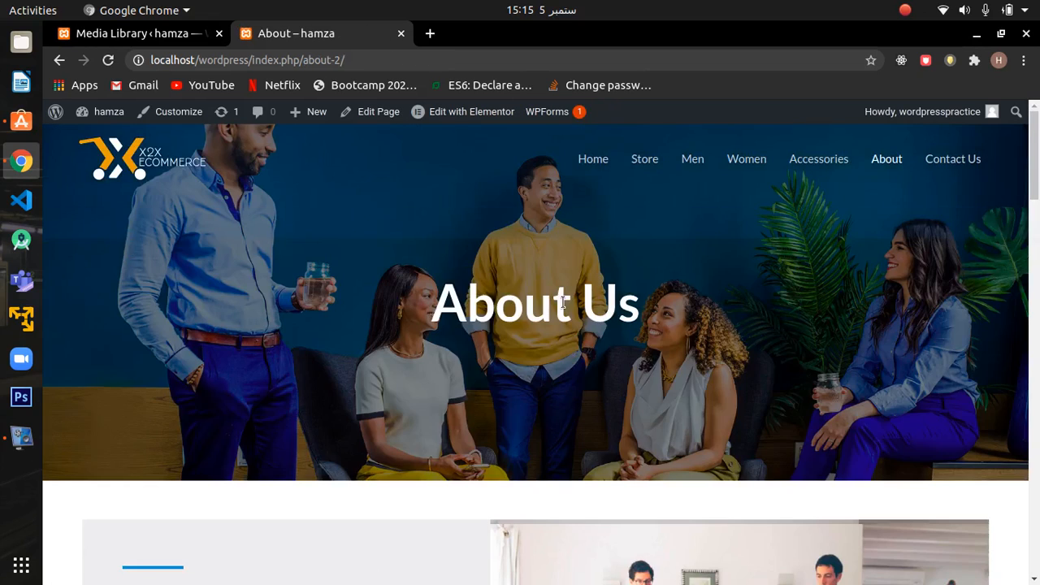
- Scroll the About page past Who We Are, Our Team and Follow Us, then head to Contact Us
scroll(down, 3)
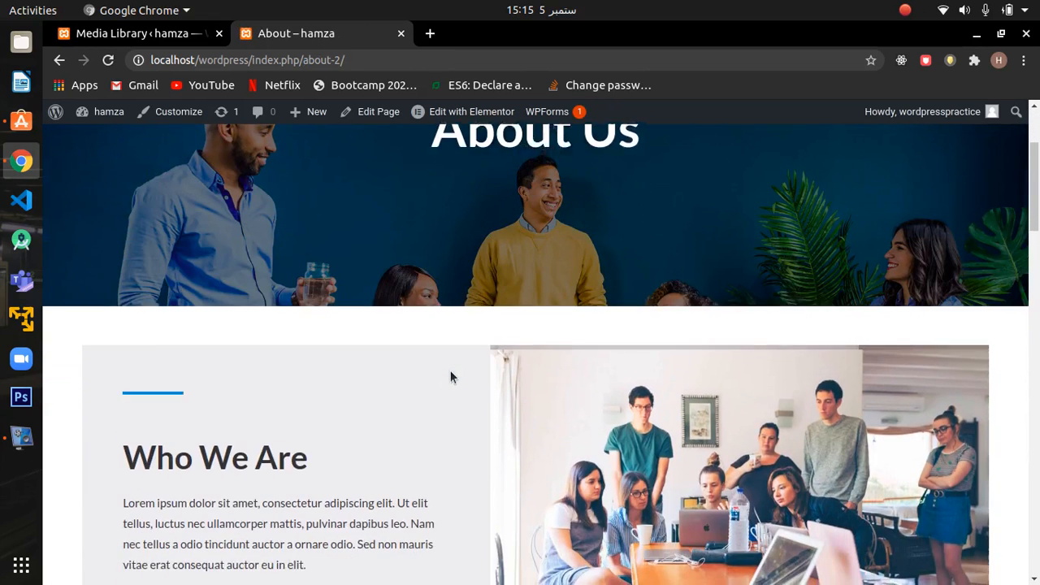
scroll(down, 3)
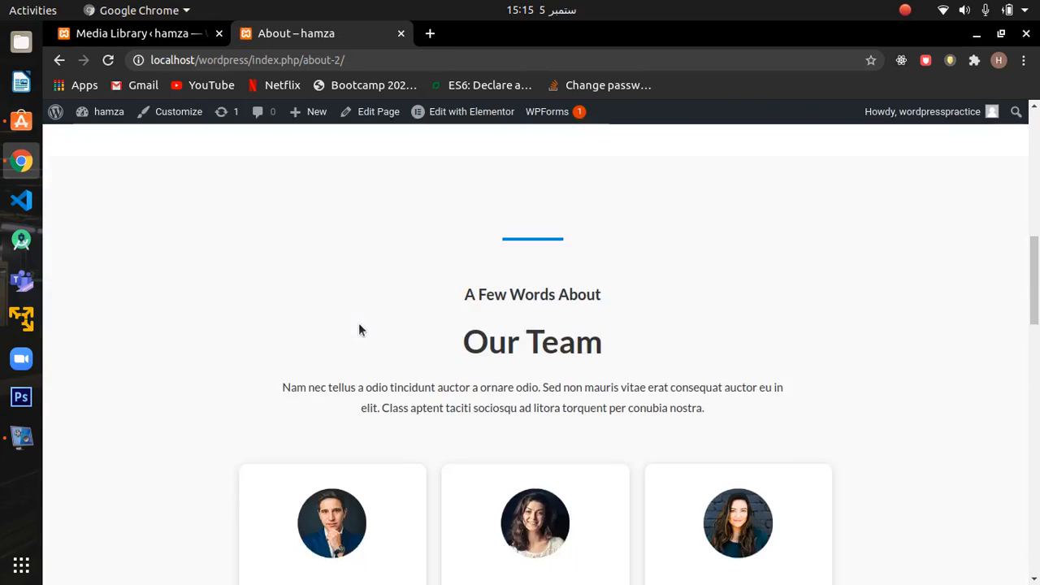
scroll(down, 3)
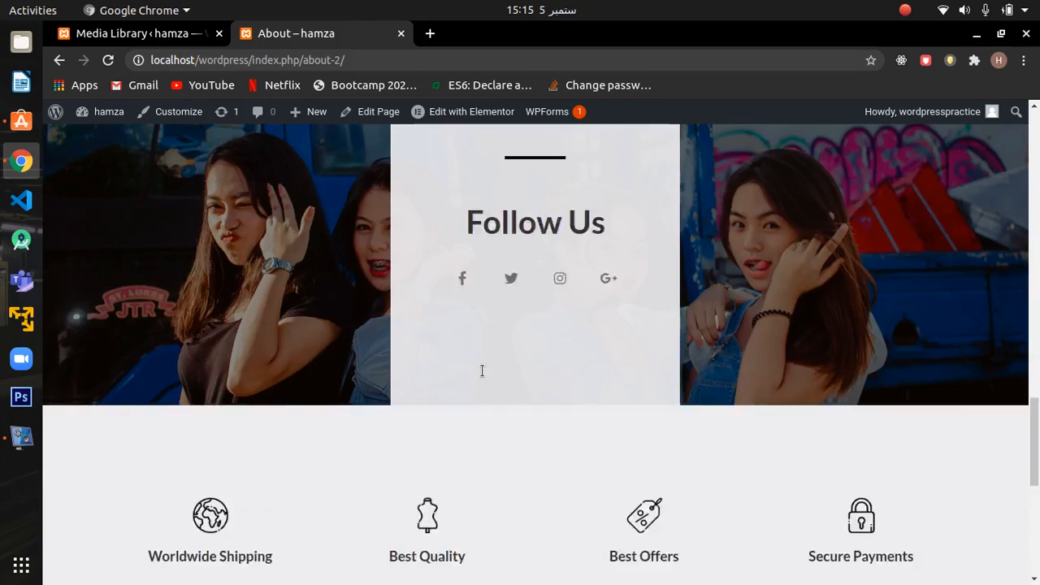
scroll(up, 3)
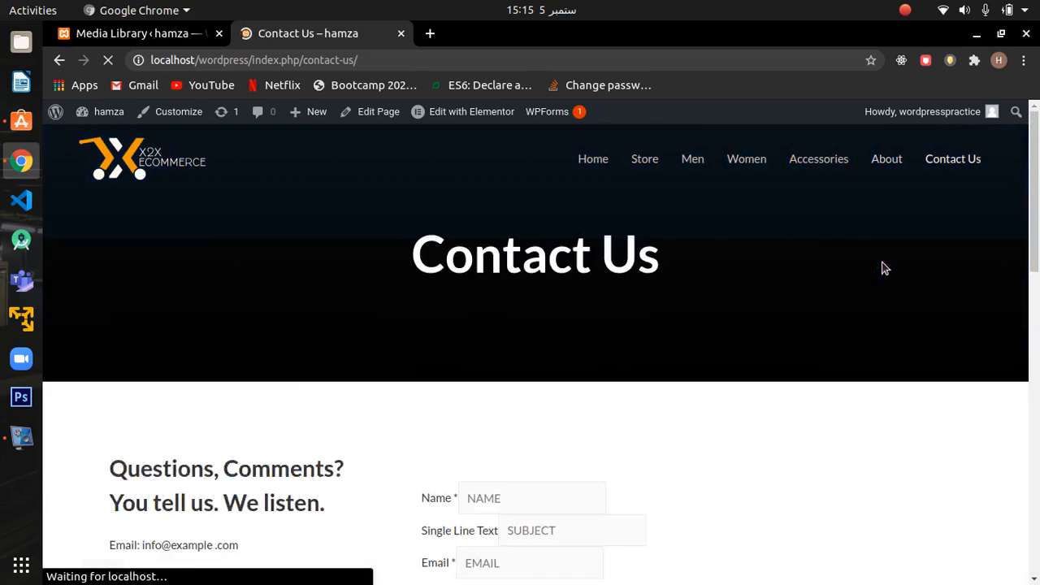
scroll(down, 3)
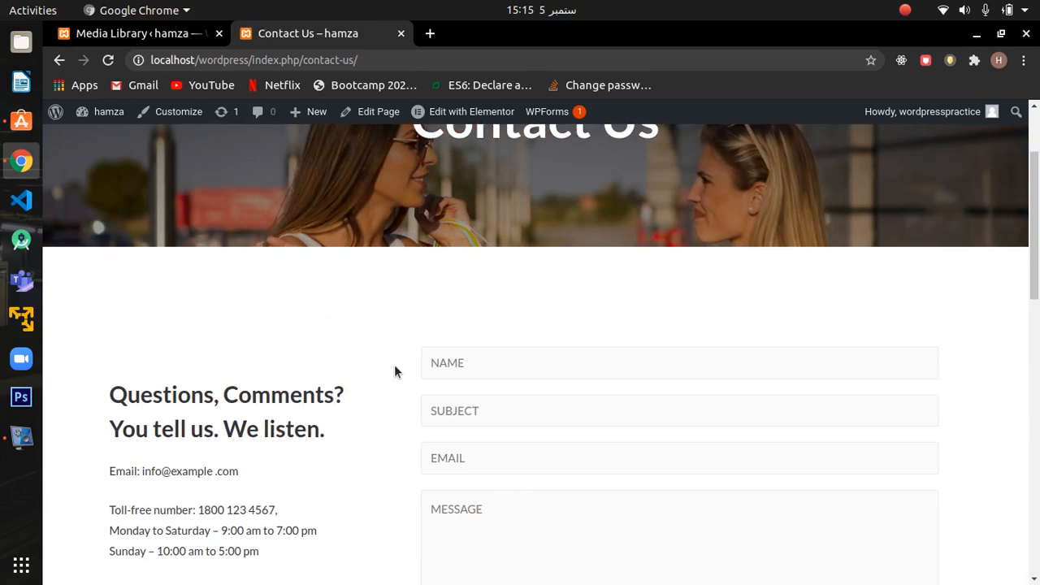
scroll(down, 3)
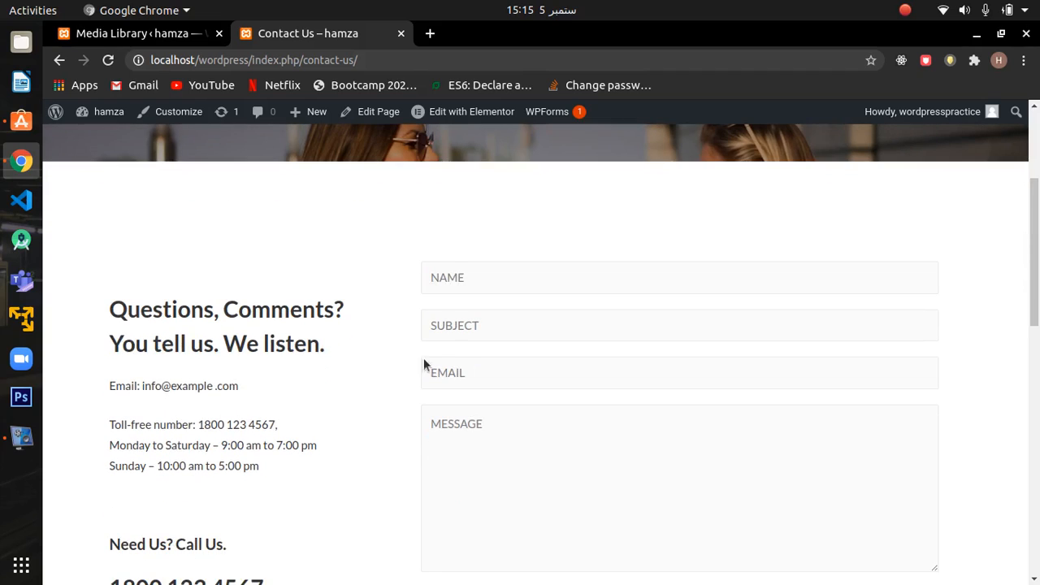
mouse_move(473, 287)
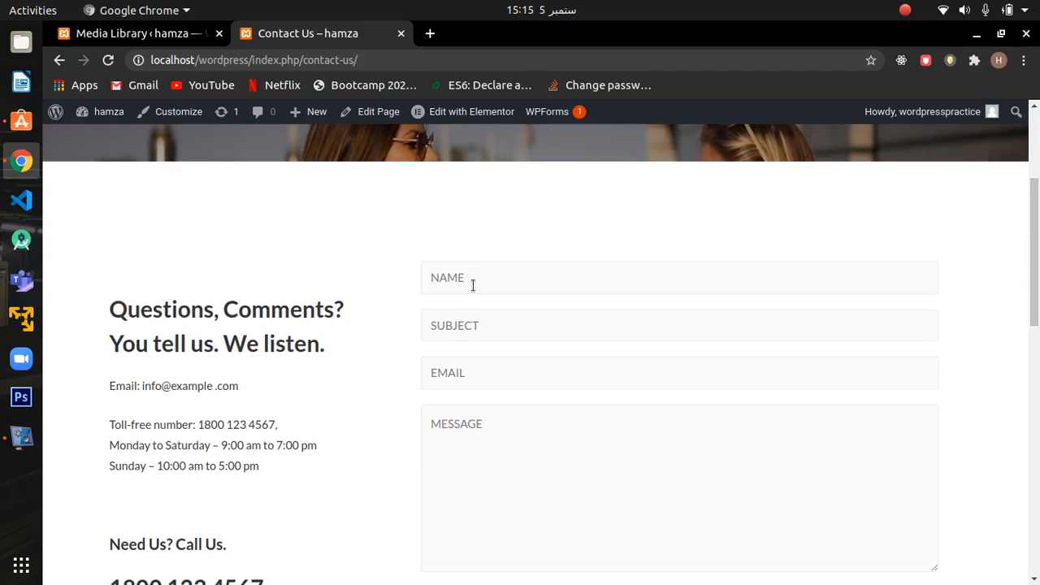
click(678, 277)
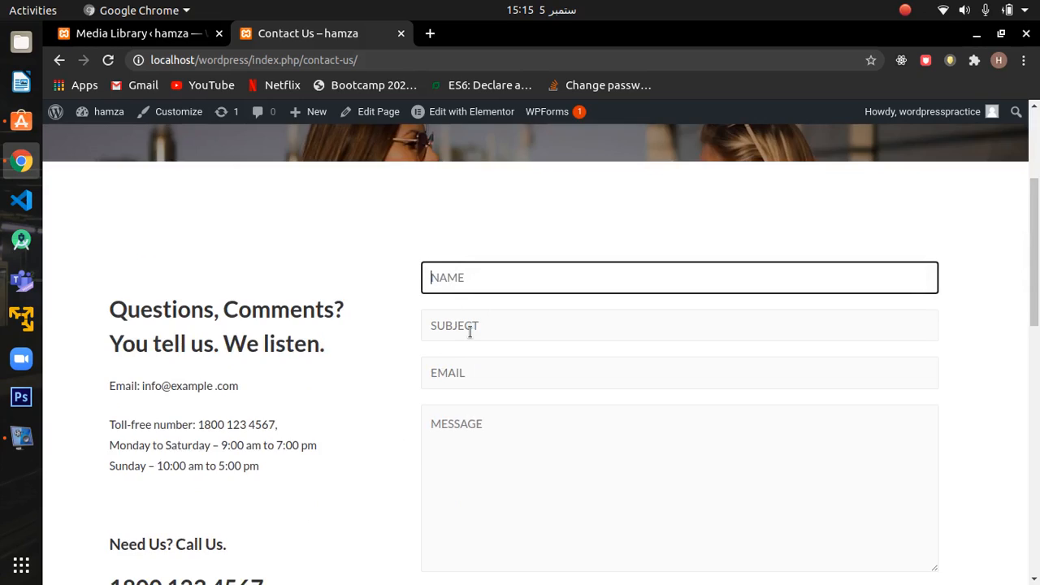
scroll(down, 3)
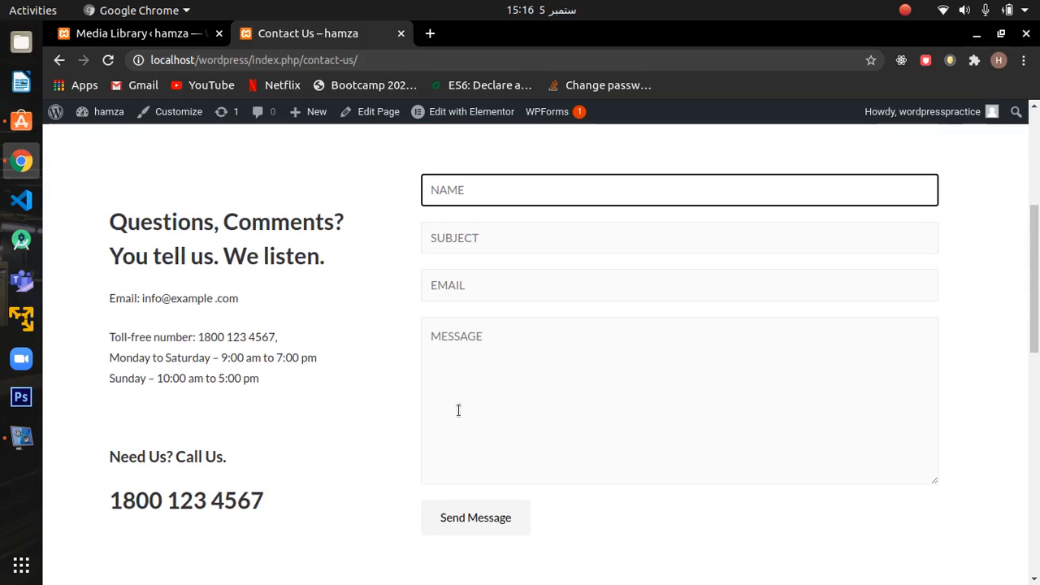
mouse_move(376, 435)
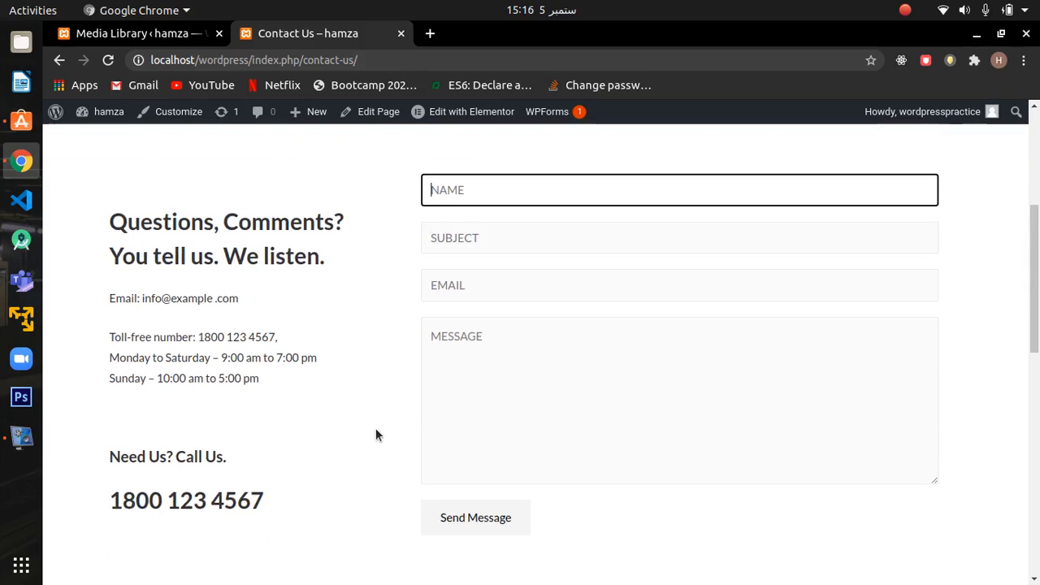
scroll(down, 3)
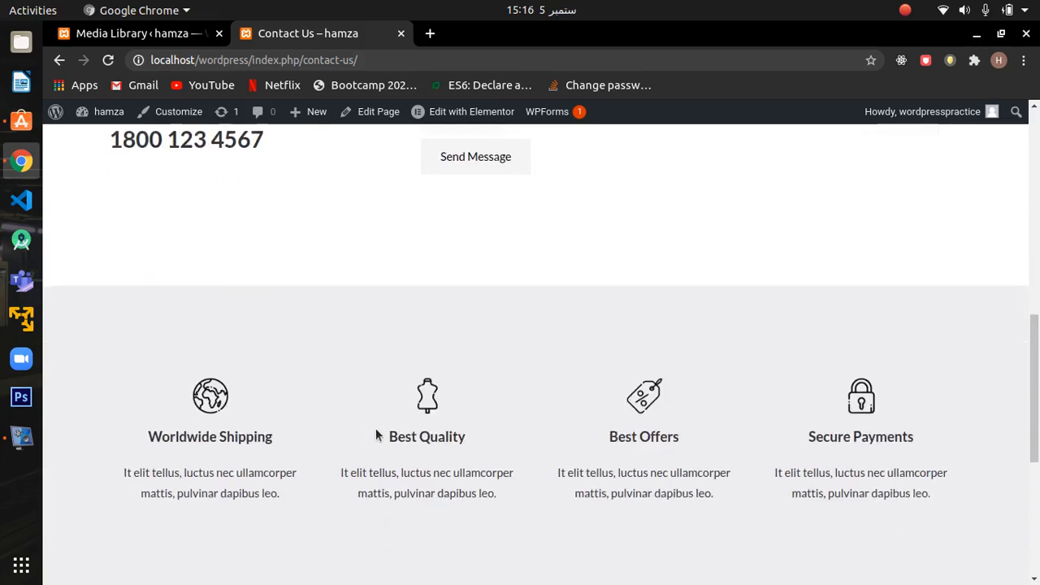
scroll(up, 3)
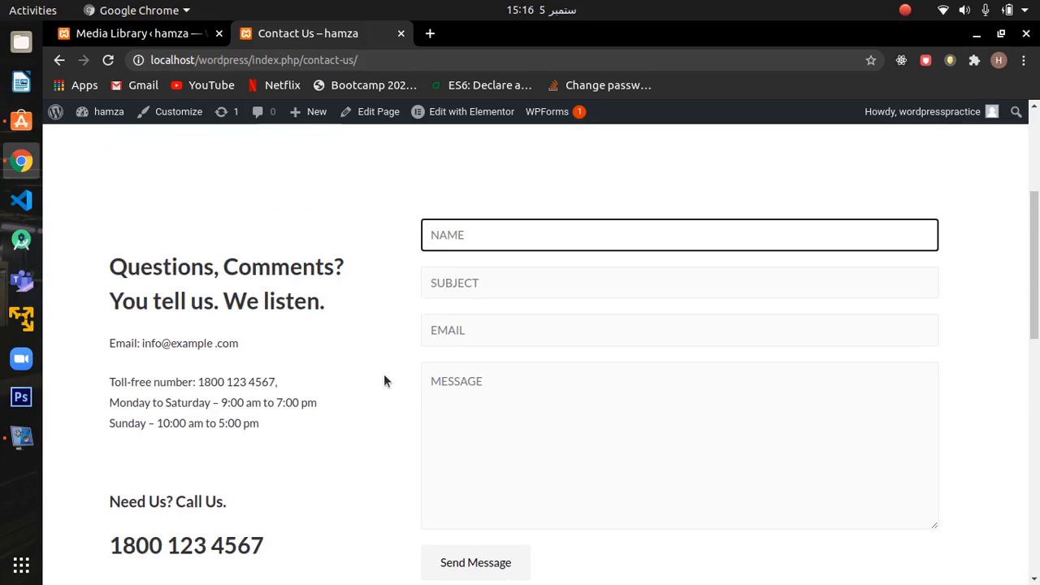
scroll(down, 3)
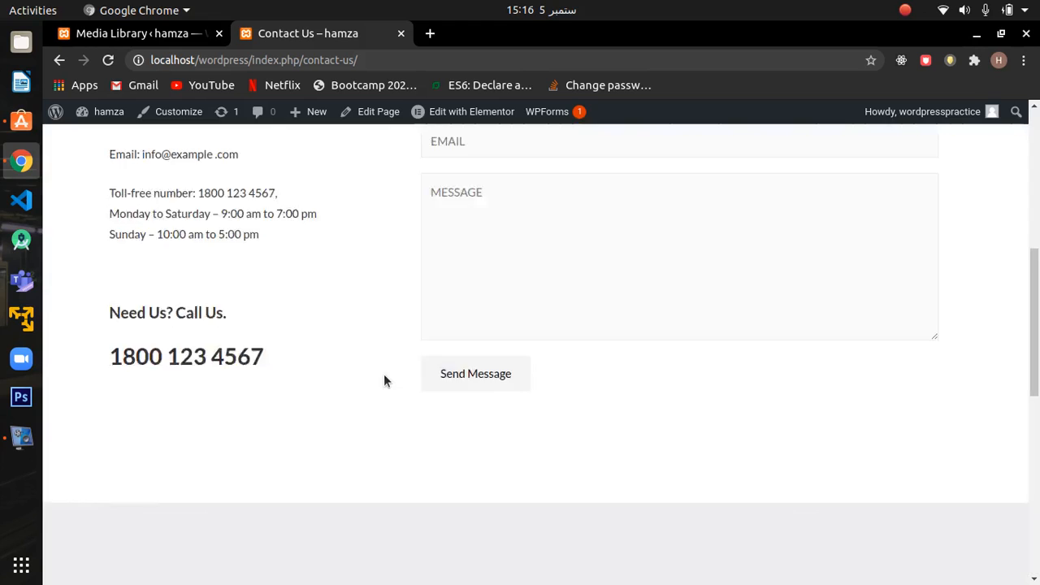
scroll(up, 3)
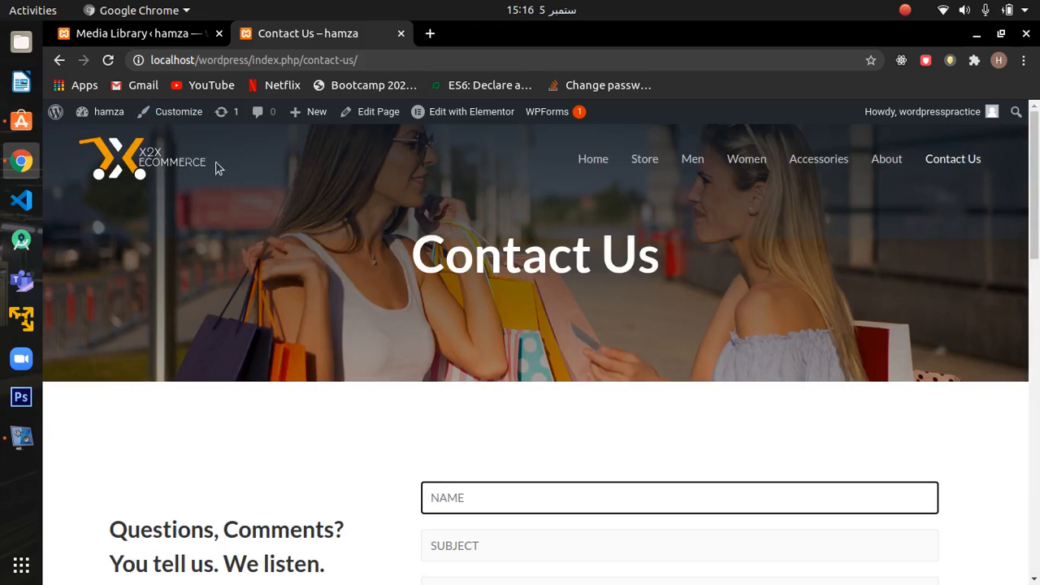
mouse_move(268, 195)
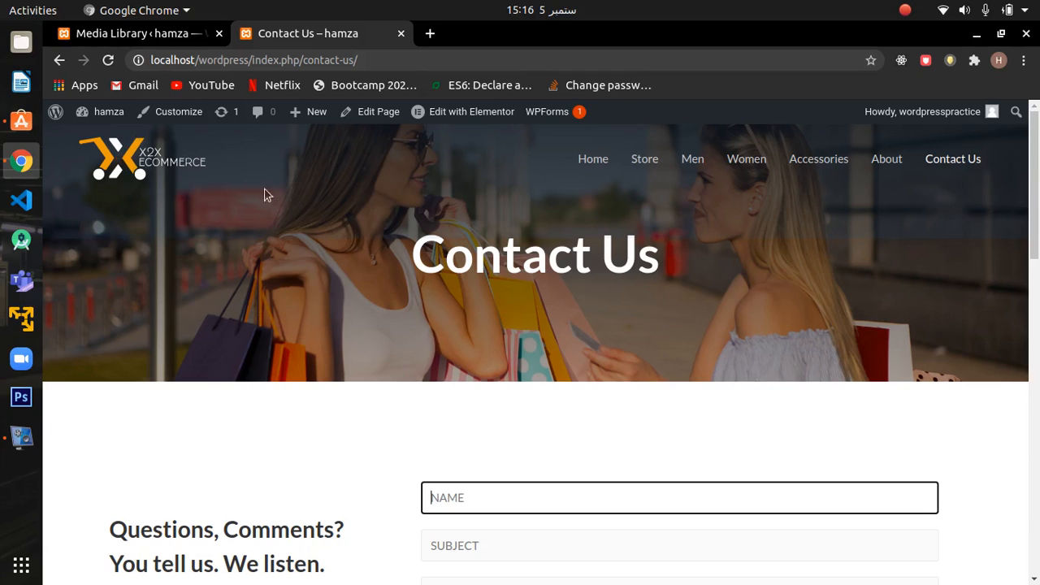
- Visit the Accessories category, then return to the top of the store home page
click(819, 158)
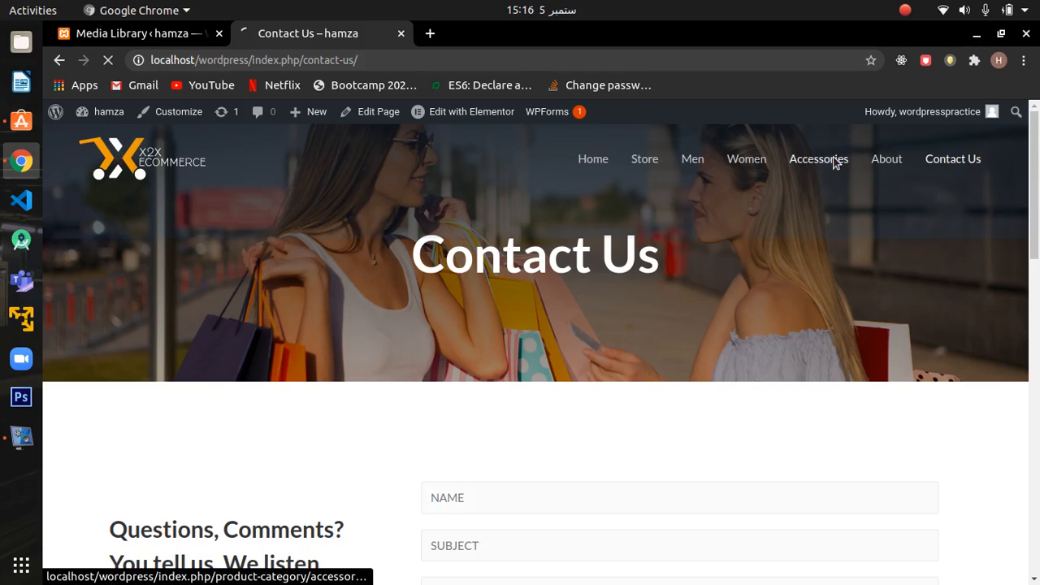
click(819, 159)
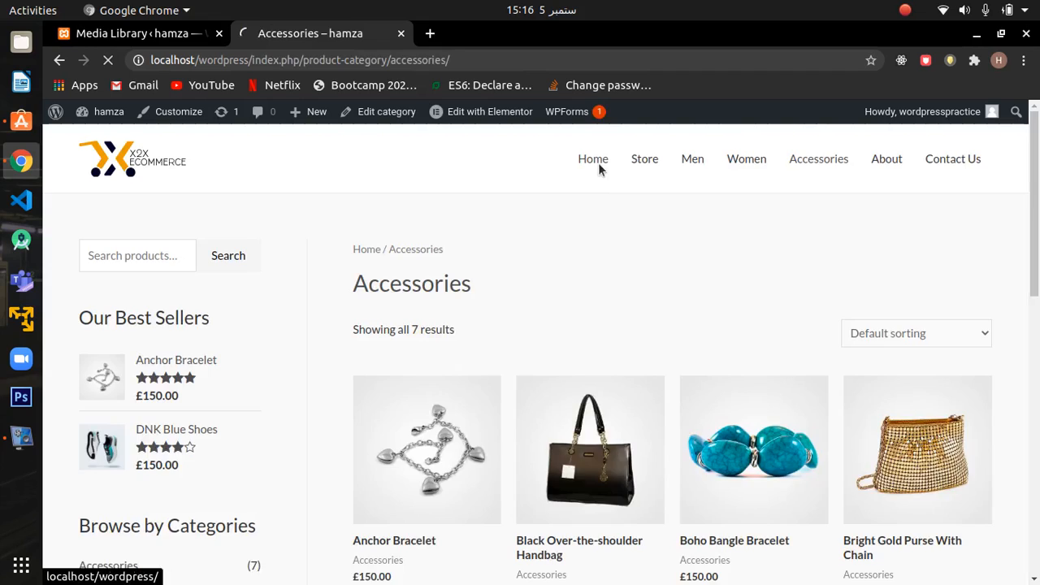
click(592, 159)
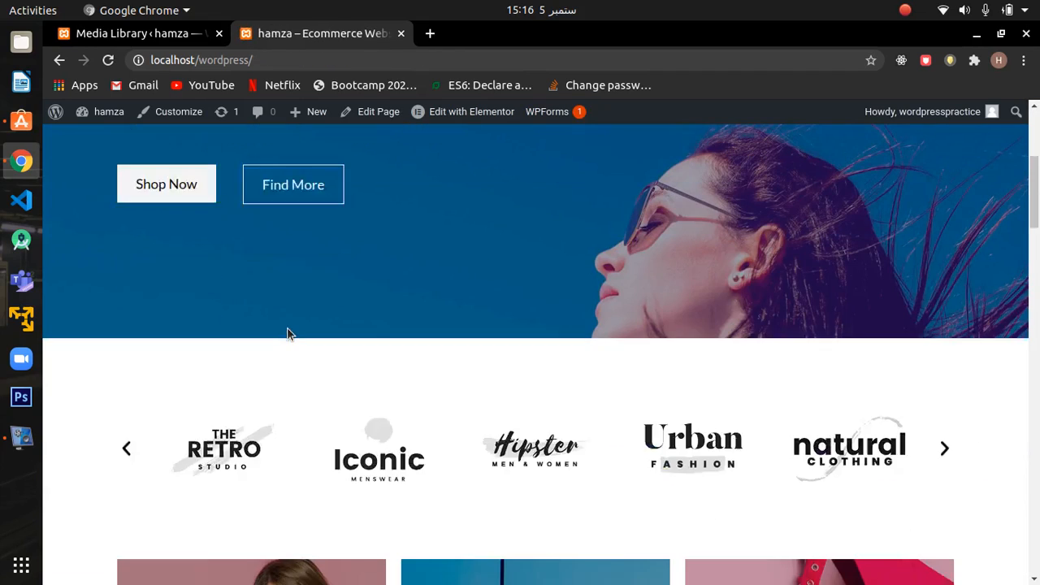
scroll(up, 3)
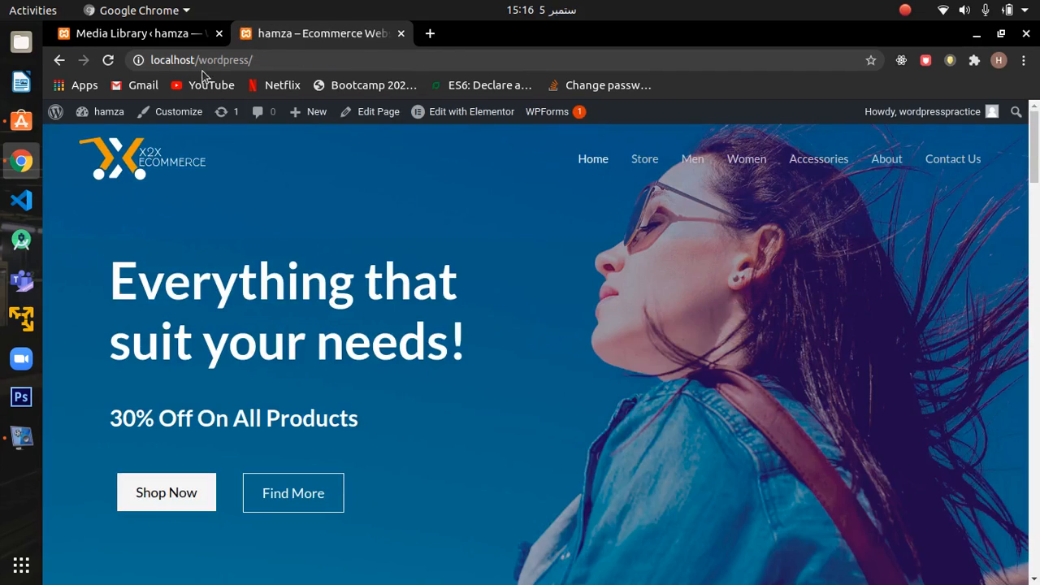
- Review the admin Media Library image grid, then head to the Comments screen
click(134, 33)
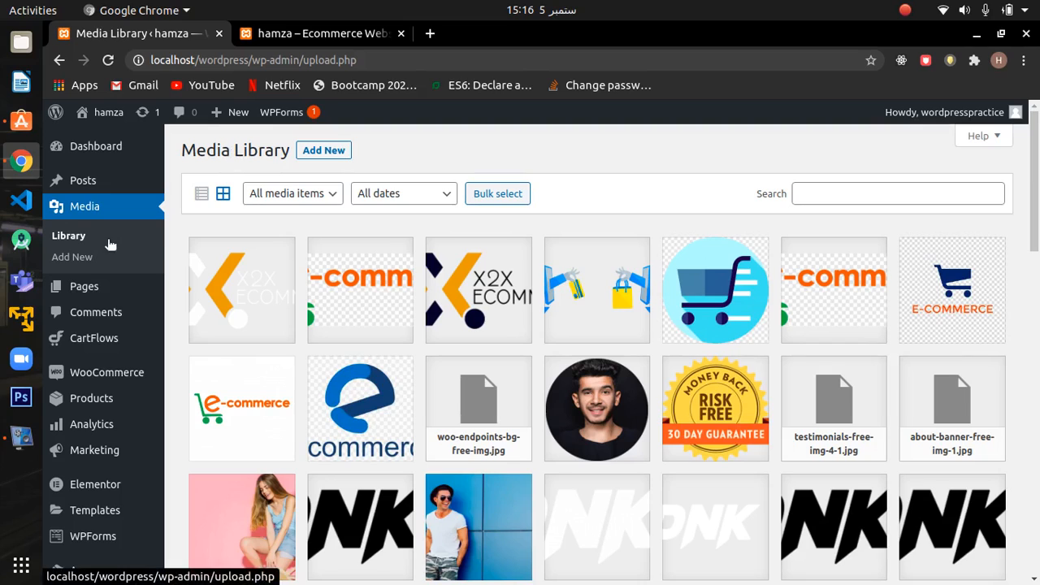
mouse_move(411, 427)
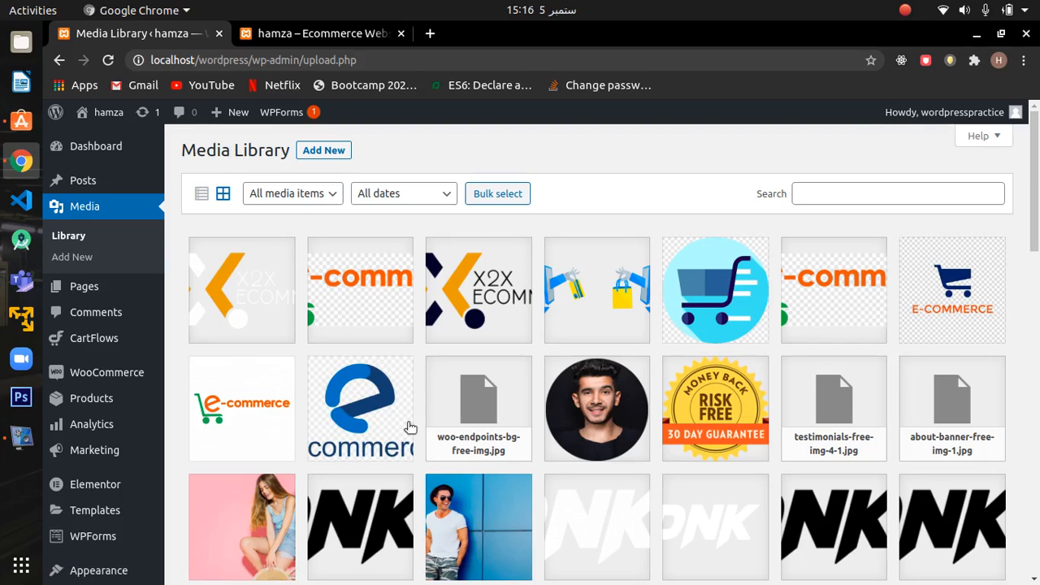
mouse_move(235, 257)
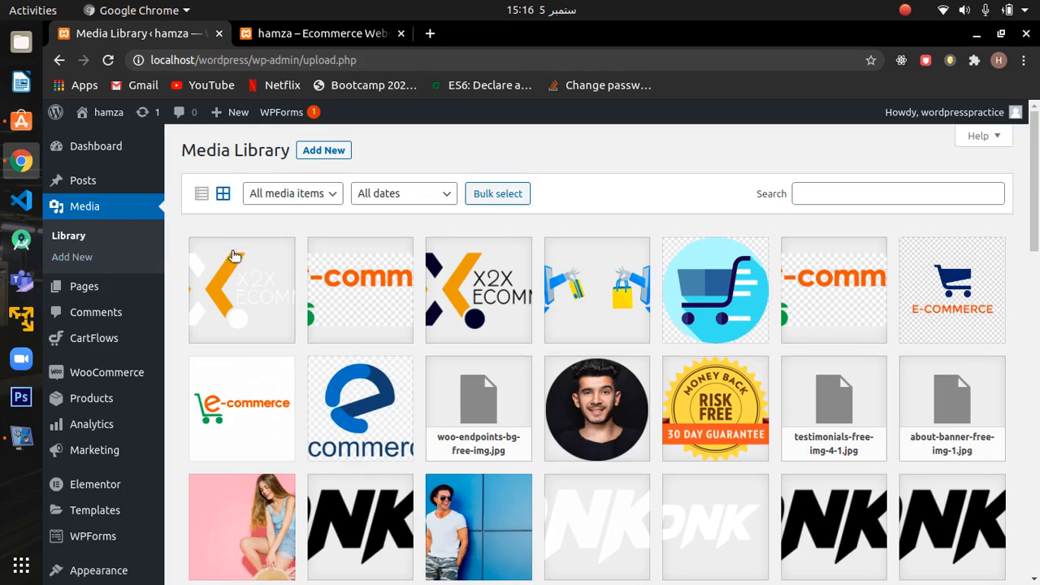
scroll(down, 3)
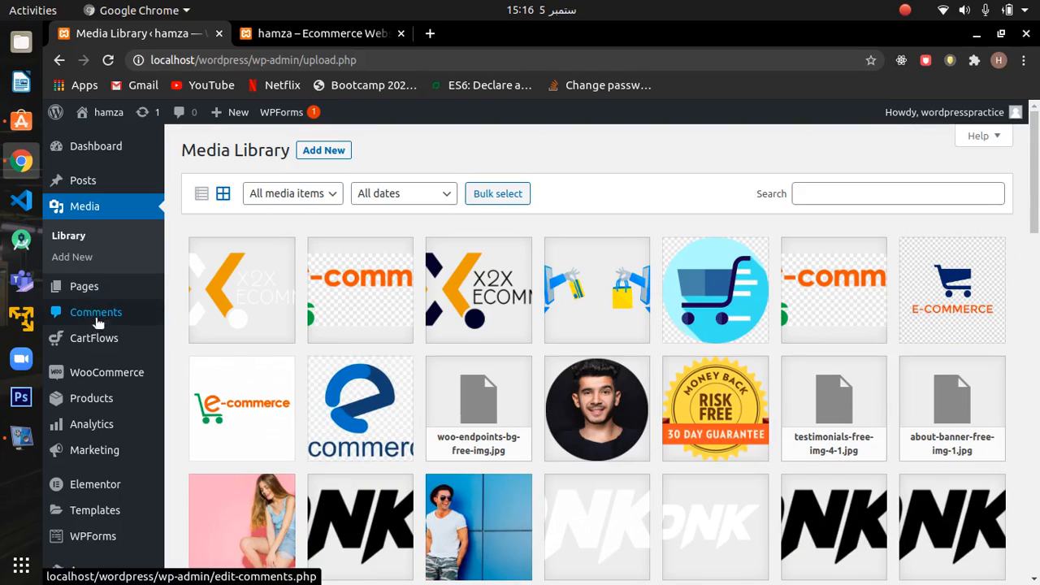
click(96, 312)
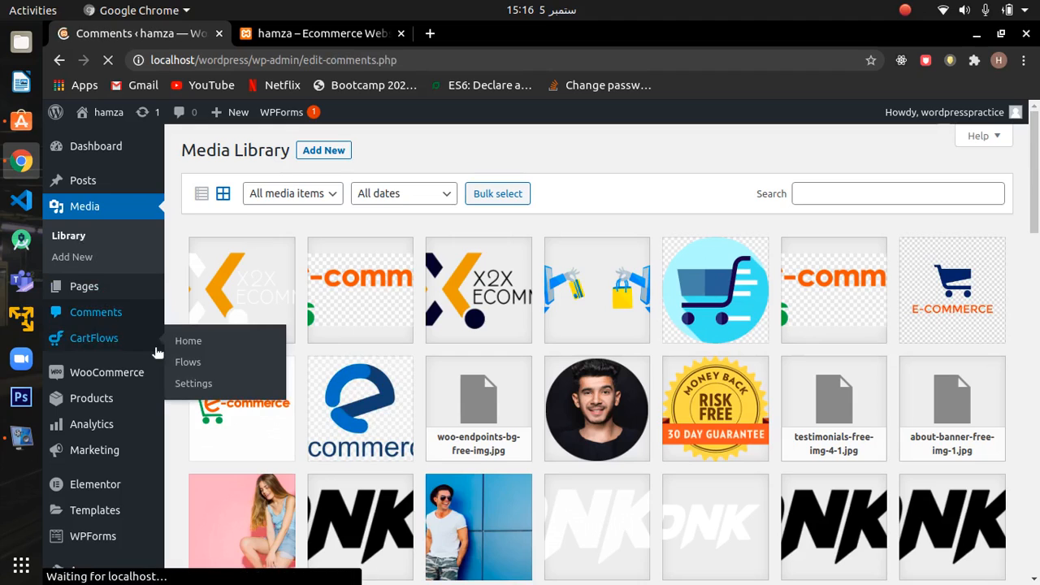
- Load the Comments screen listing the three approved product reviews
click(96, 312)
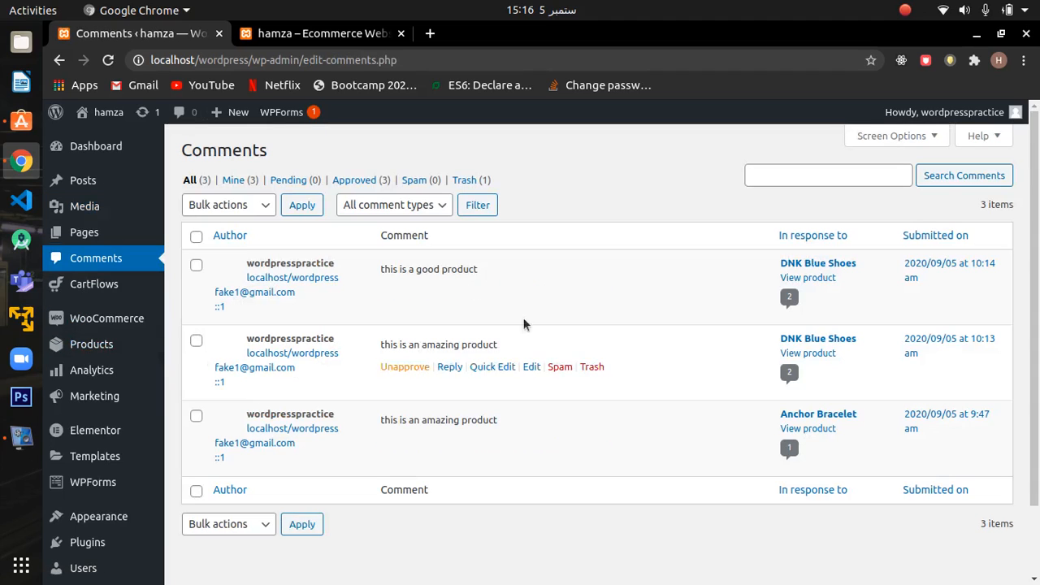
mouse_move(335, 346)
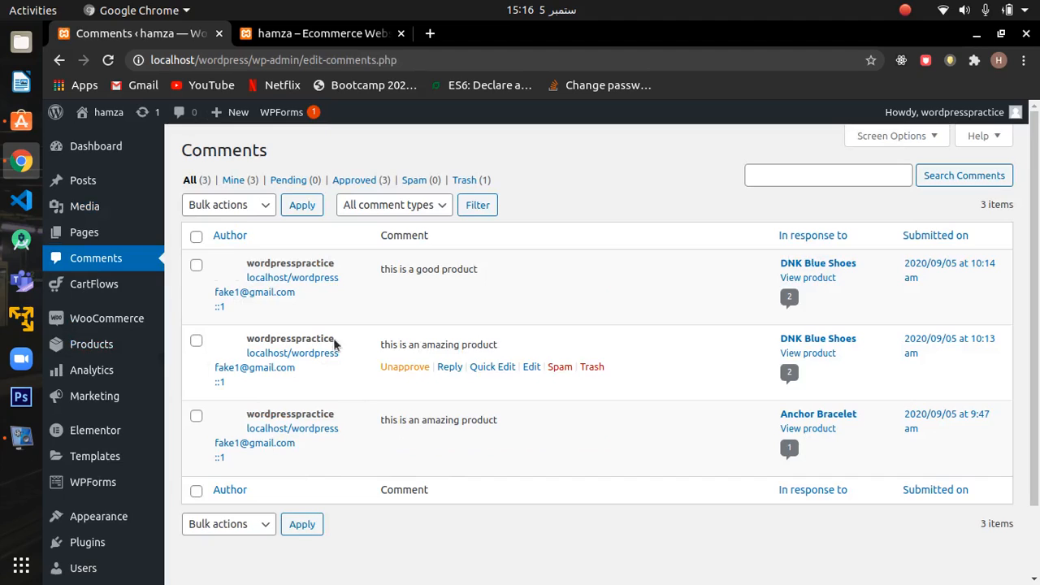
mouse_move(300, 291)
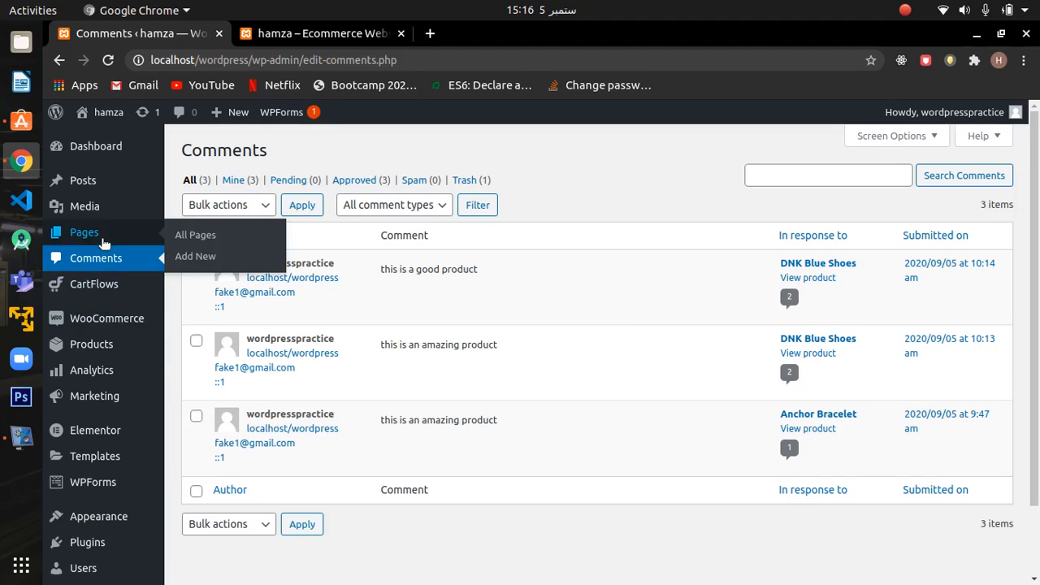
- Show Pages > All Pages and scroll through all 13 site pages and back
click(195, 235)
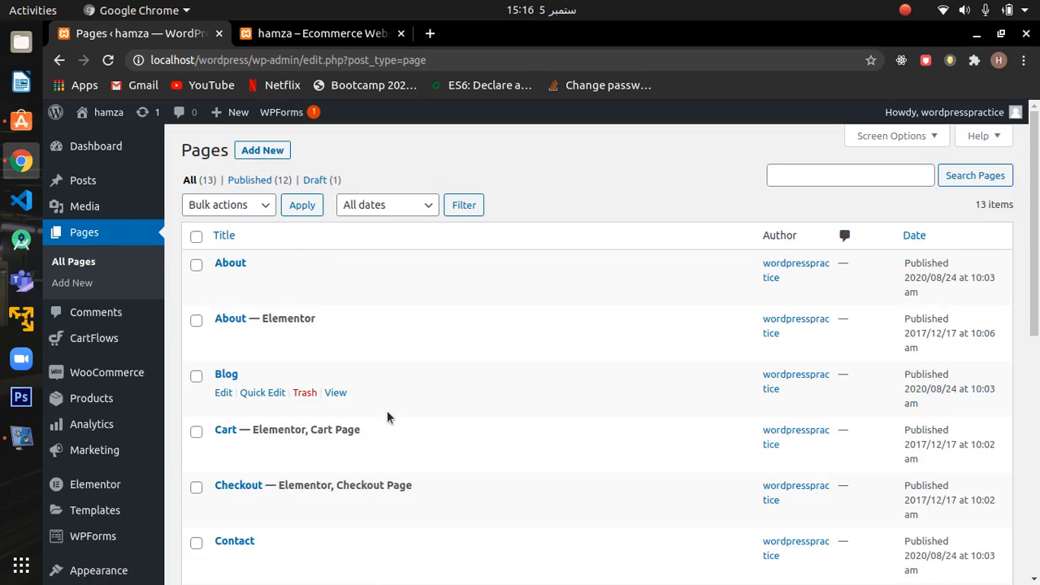
scroll(down, 3)
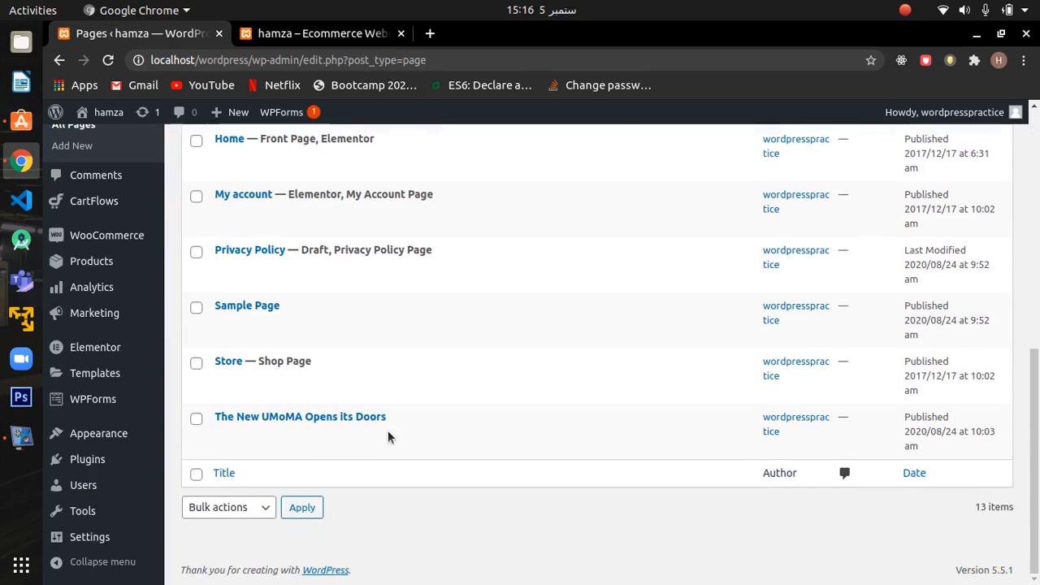
scroll(up, 3)
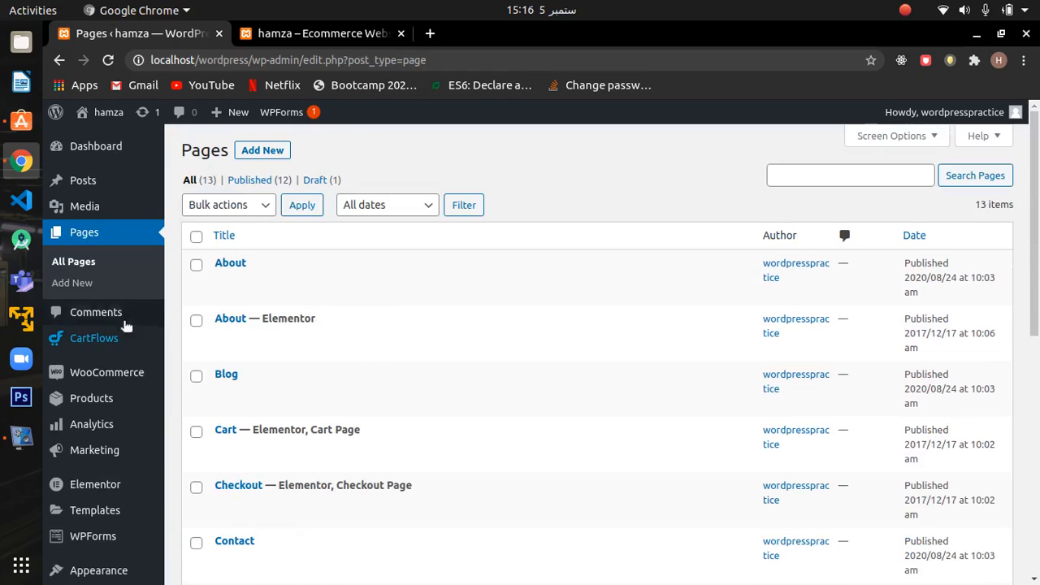